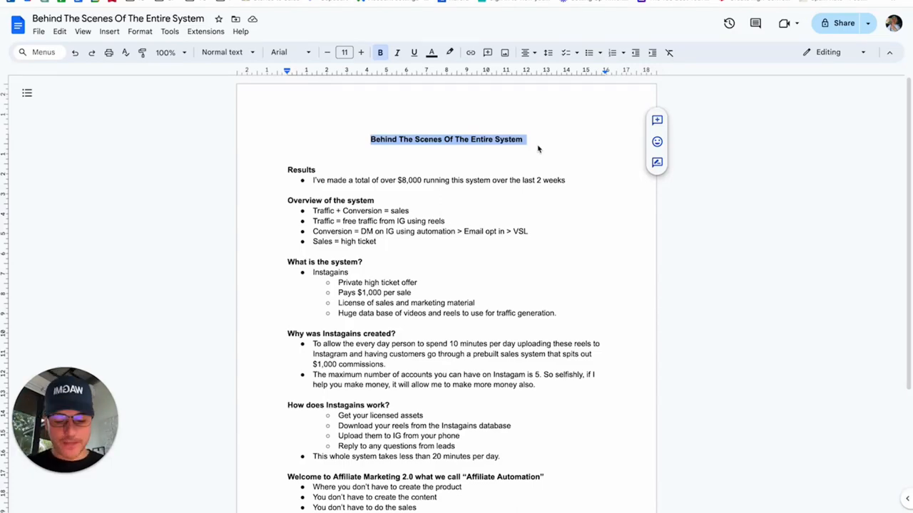
- Select the word Traffic and highlight the free traffic from IG line in the system doc
click(167, 52)
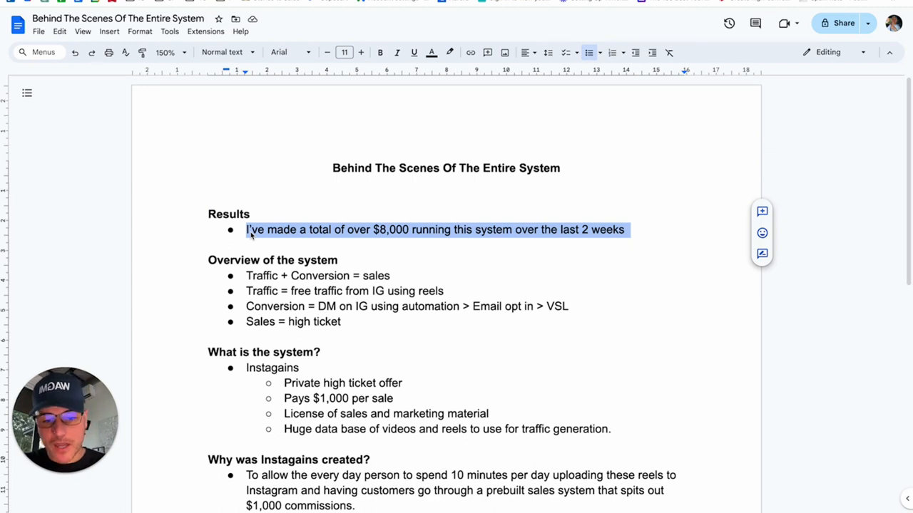
mouse_move(238, 183)
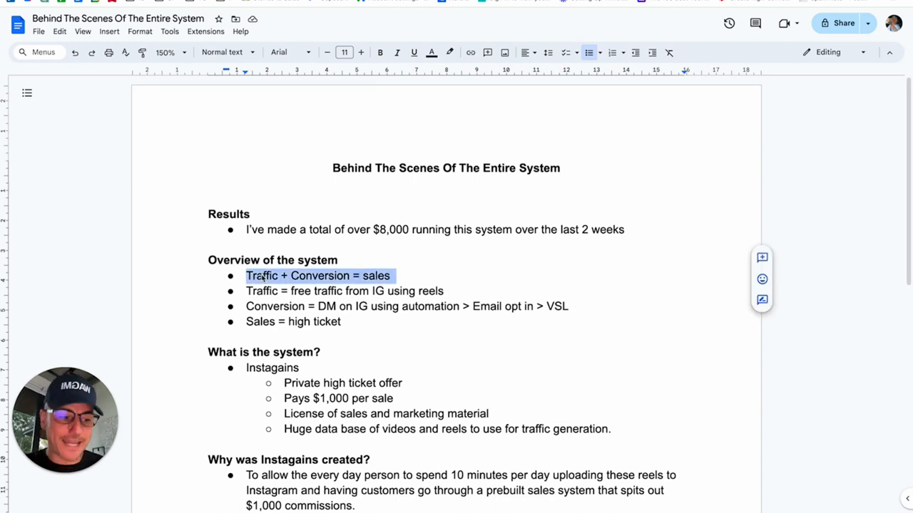
click(265, 291)
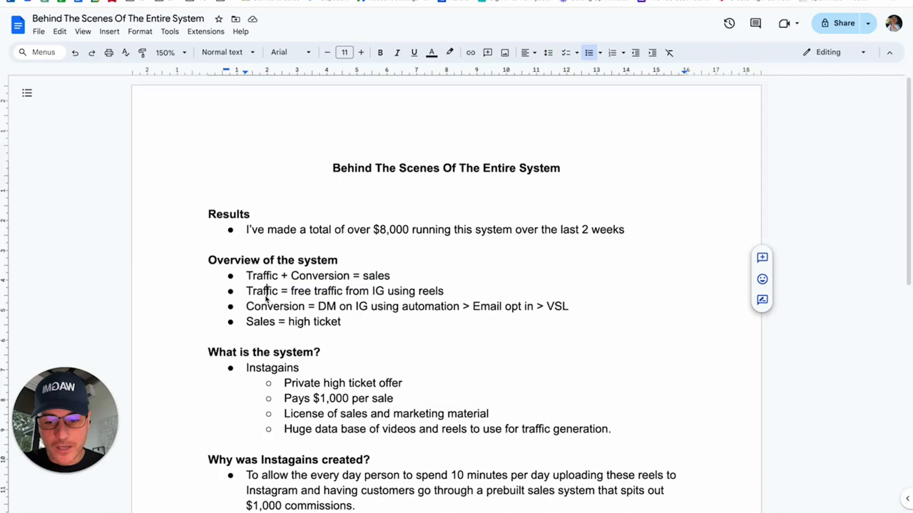
double_click(262, 291)
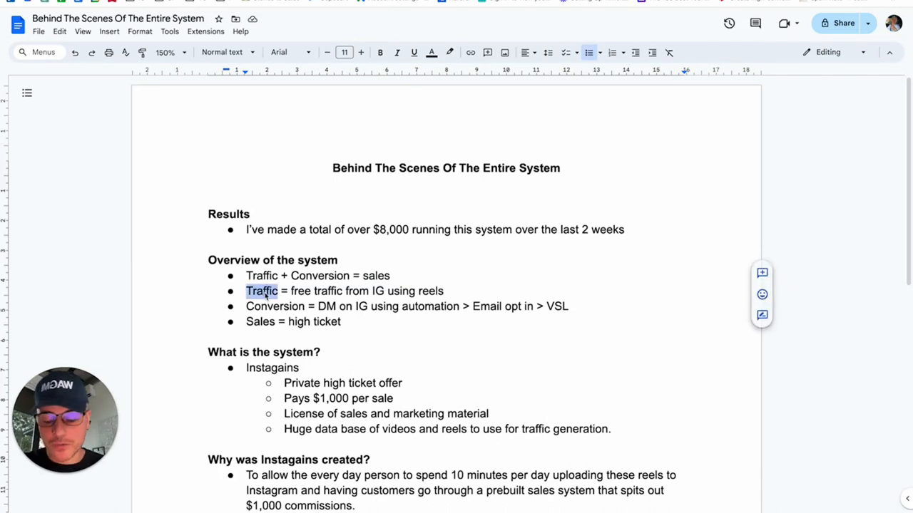
drag(246, 291, 443, 291)
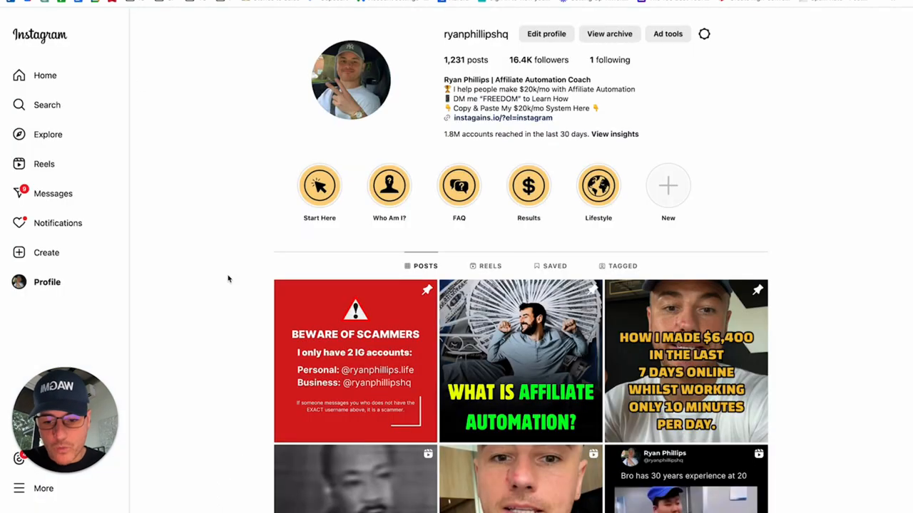
- Show the profile's Reels and scroll down through the reels grid
click(490, 266)
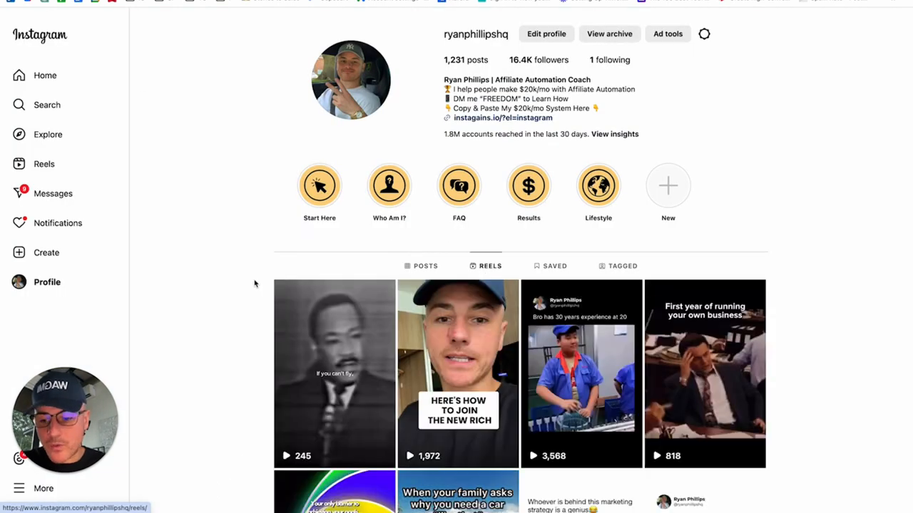
scroll(down, 3)
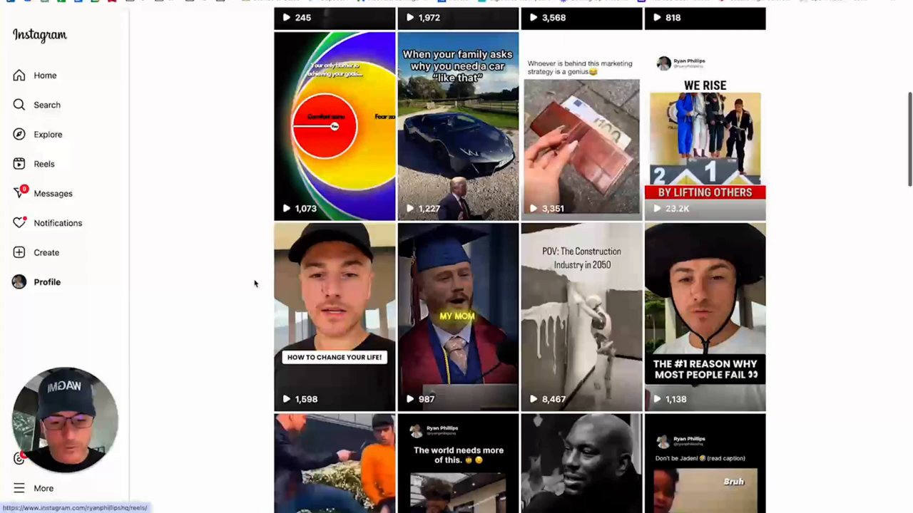
scroll(down, 3)
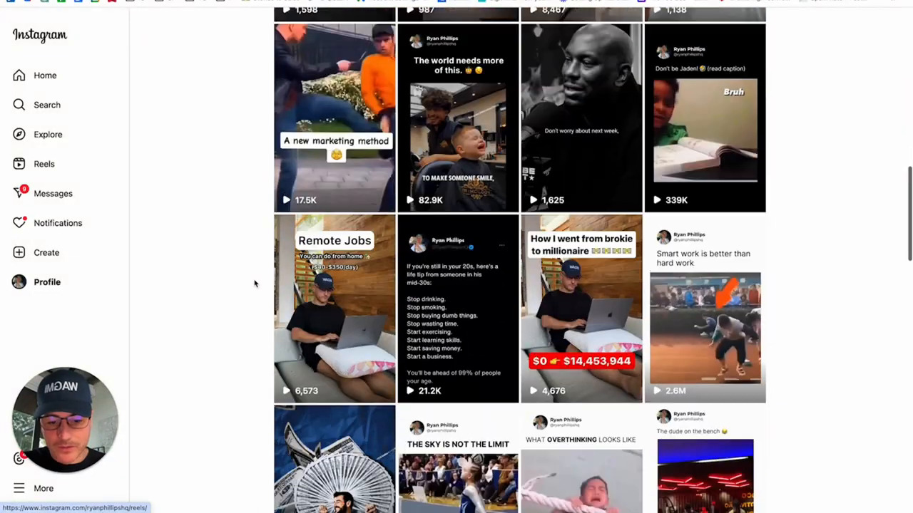
scroll(down, 3)
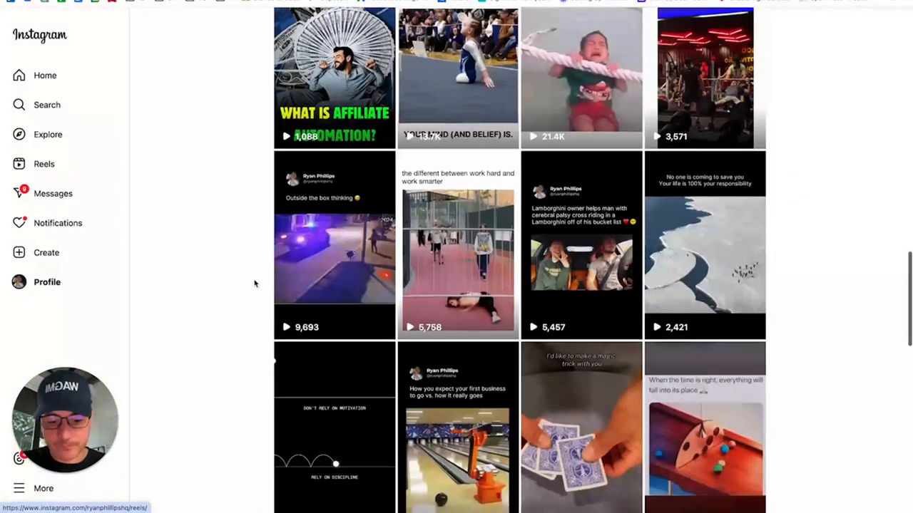
scroll(down, 3)
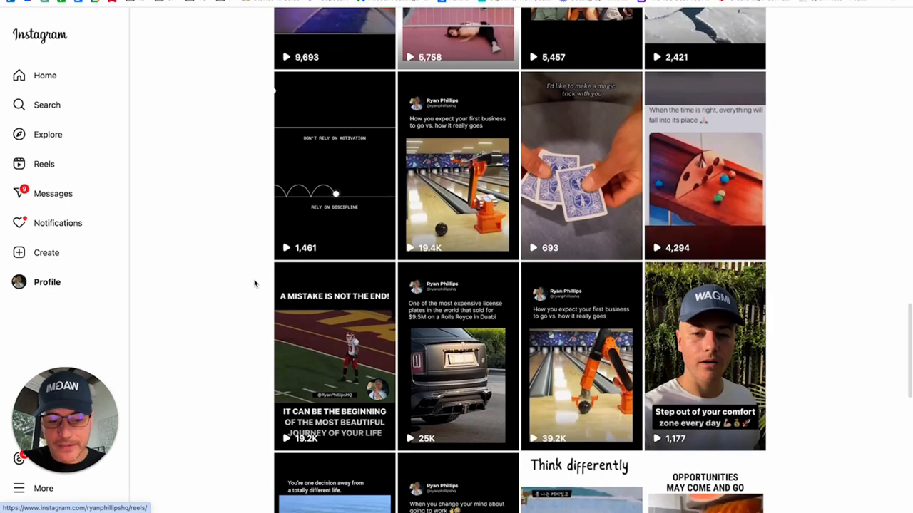
scroll(down, 3)
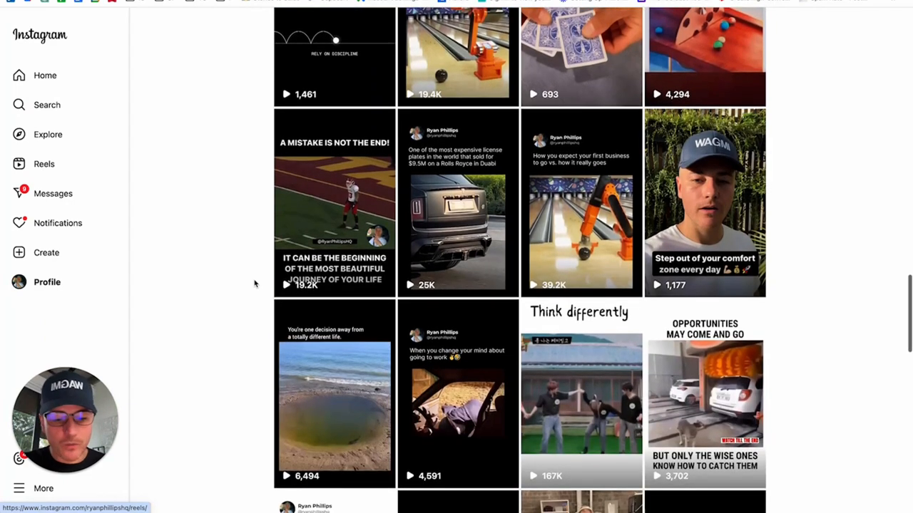
scroll(down, 3)
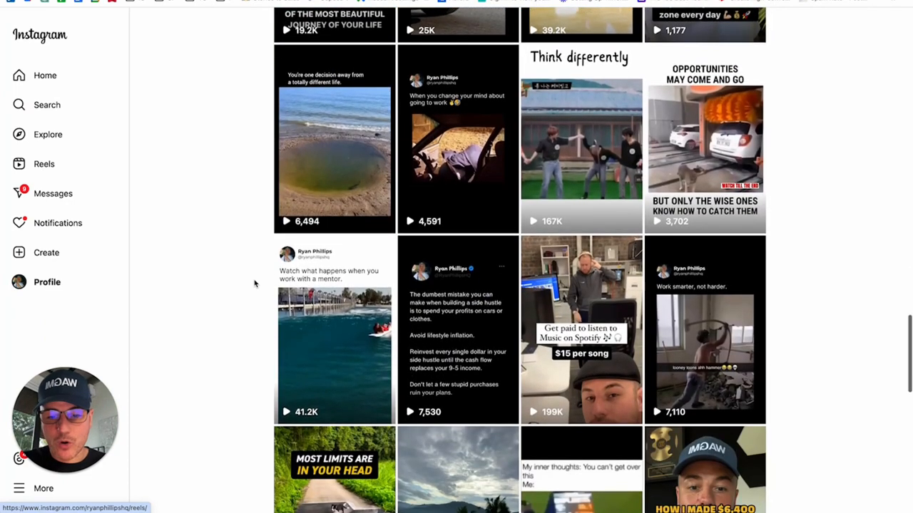
scroll(down, 3)
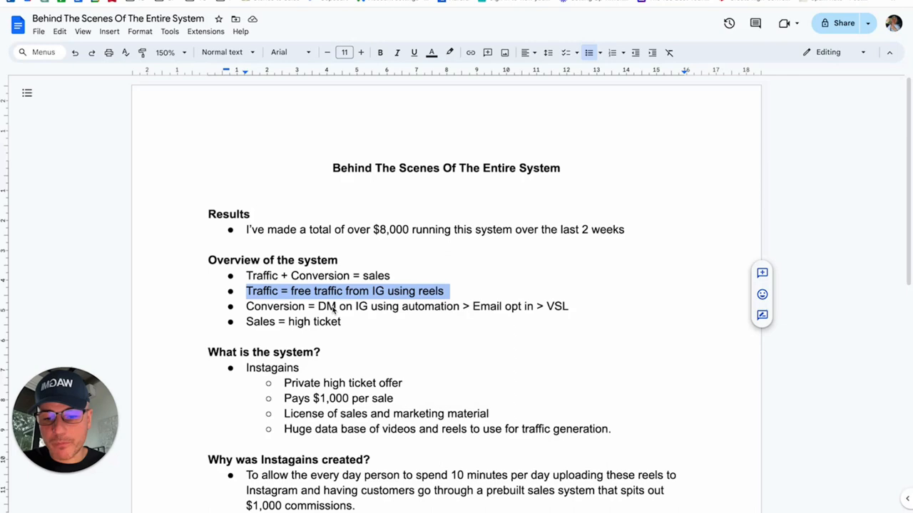
- Return to the Instagram reels grid with the affiliate automation and motivational reels
click(323, 308)
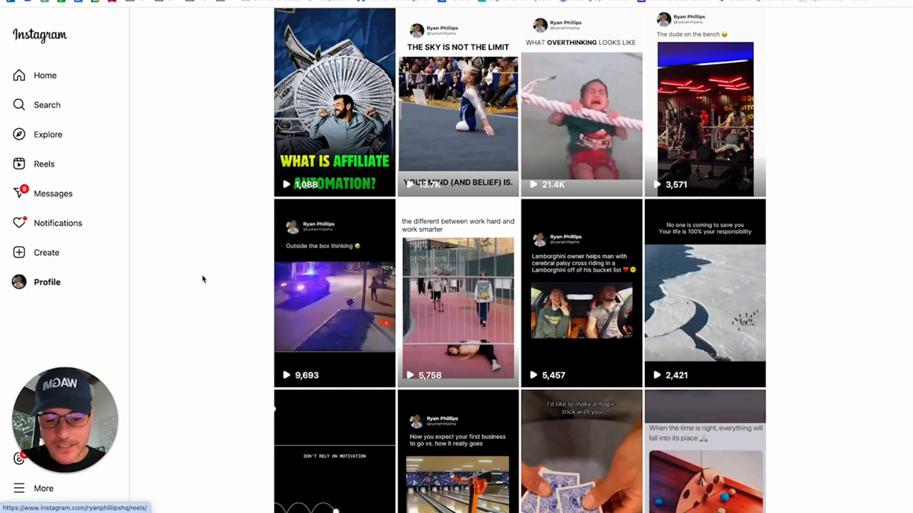
- Scroll through the remote-job reel's comment-GO caption and Go replies, then close the reel
scroll(down, 3)
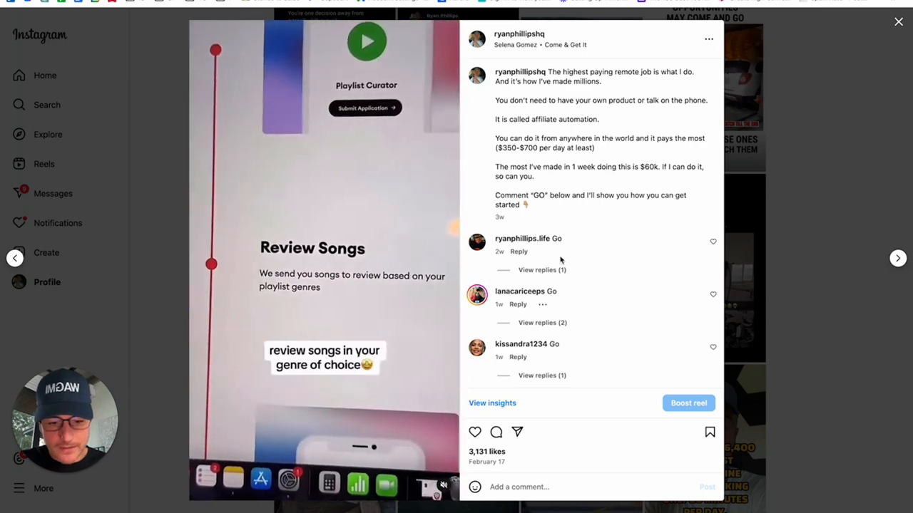
scroll(down, 3)
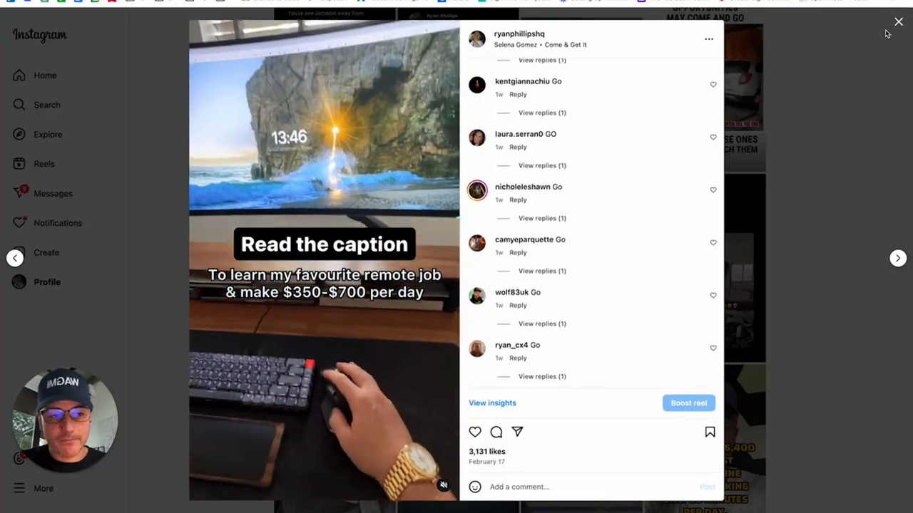
click(898, 20)
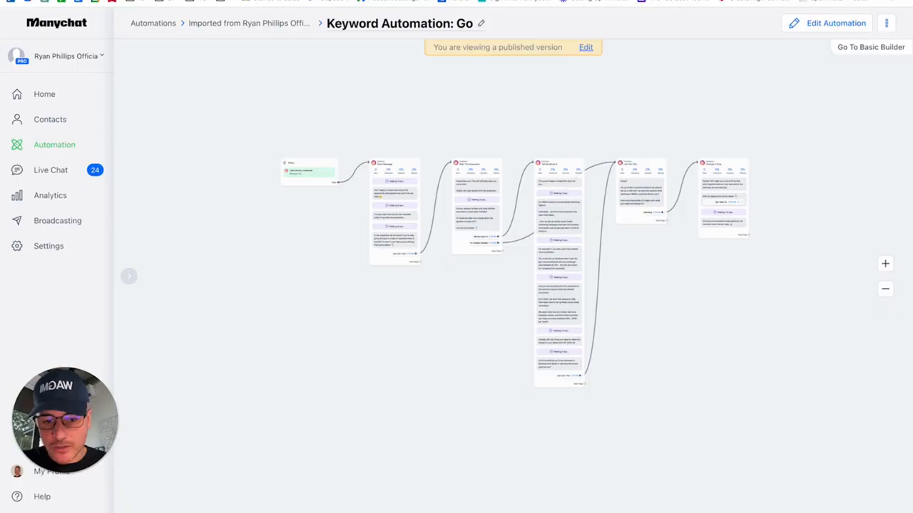
mouse_move(337, 309)
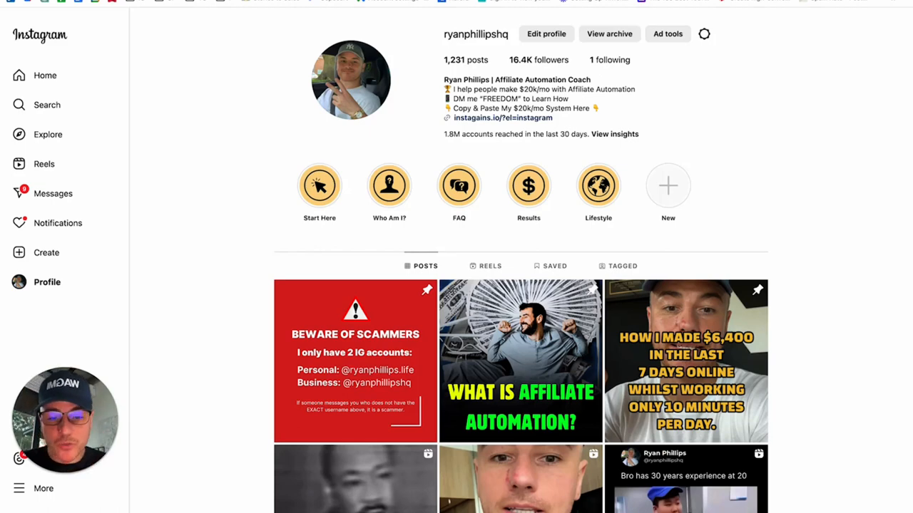
mouse_move(179, 224)
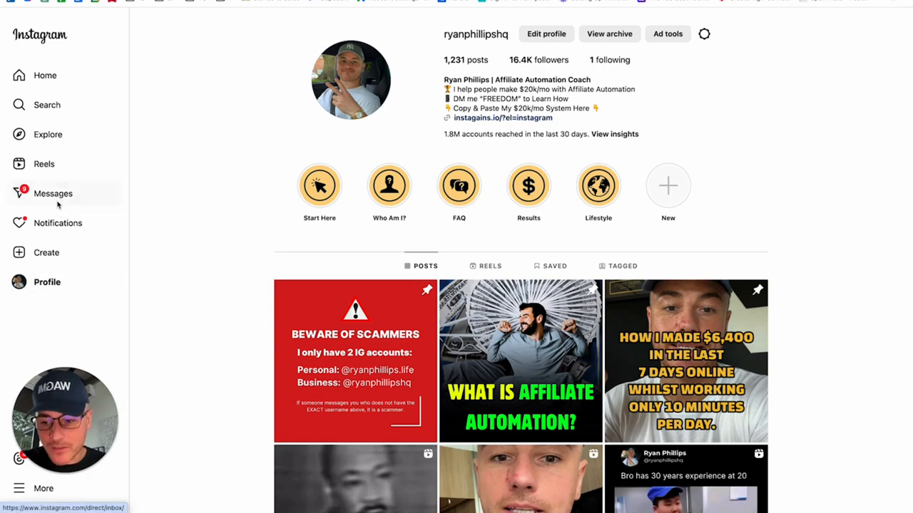
- Open the Instagram Messages inbox and view a conversation
click(52, 194)
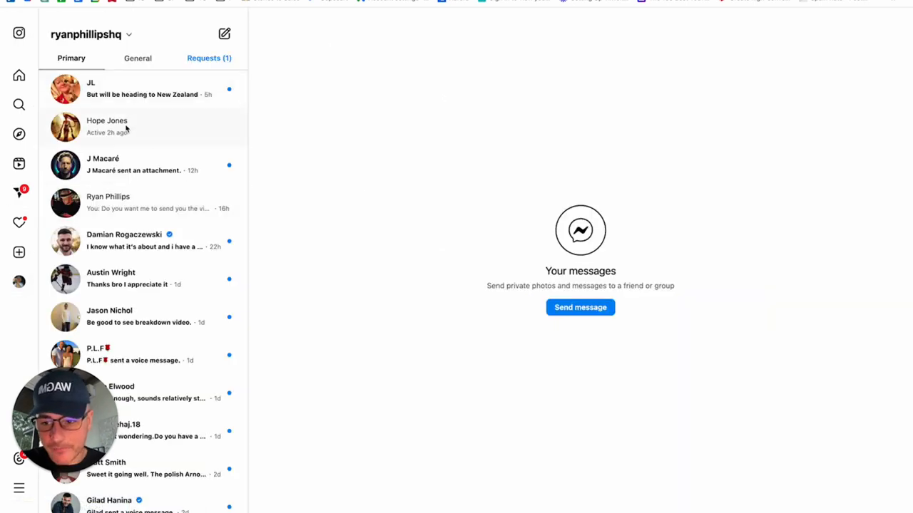
click(107, 126)
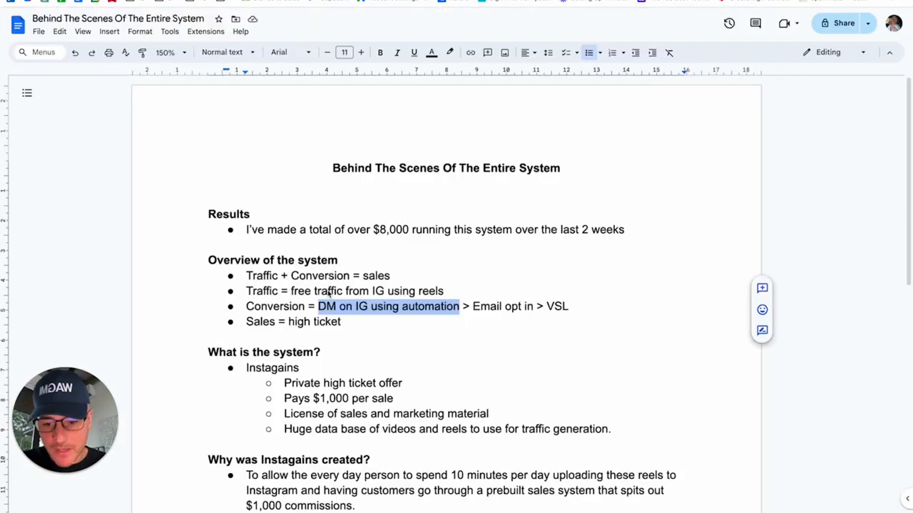
click(425, 307)
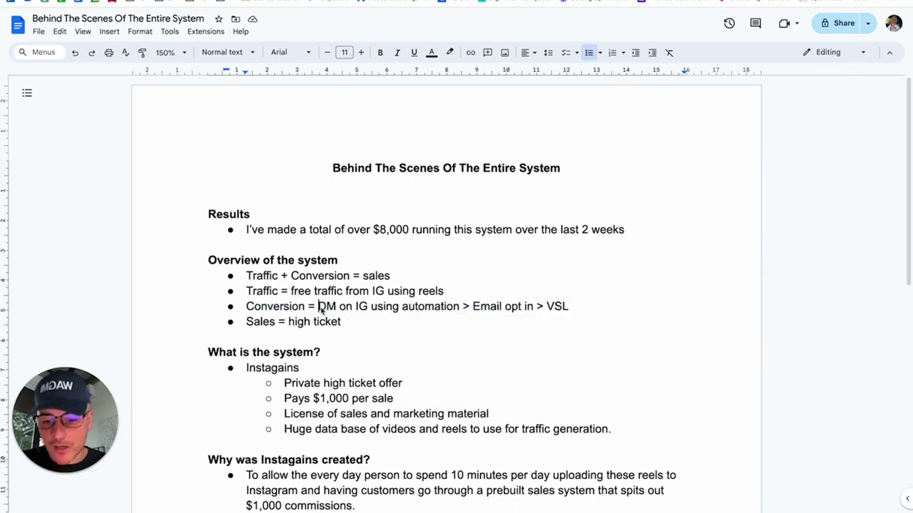
drag(317, 306, 460, 306)
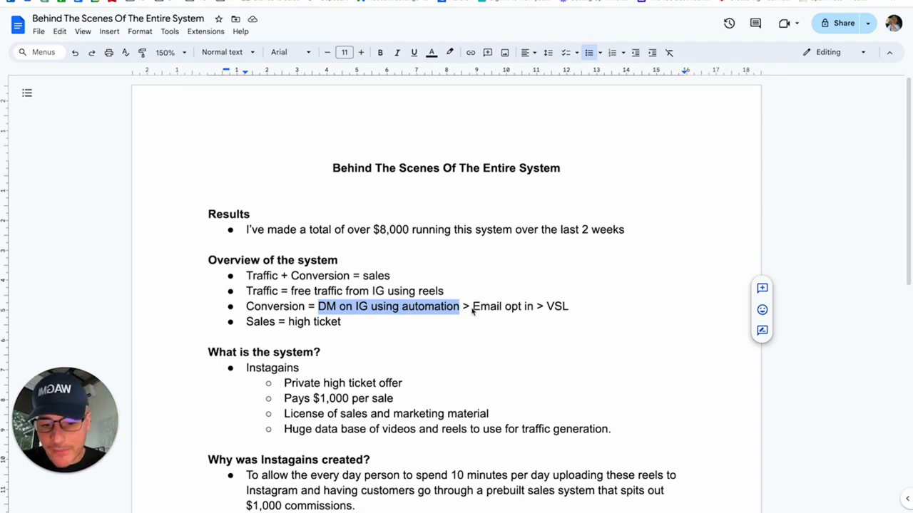
double_click(501, 306)
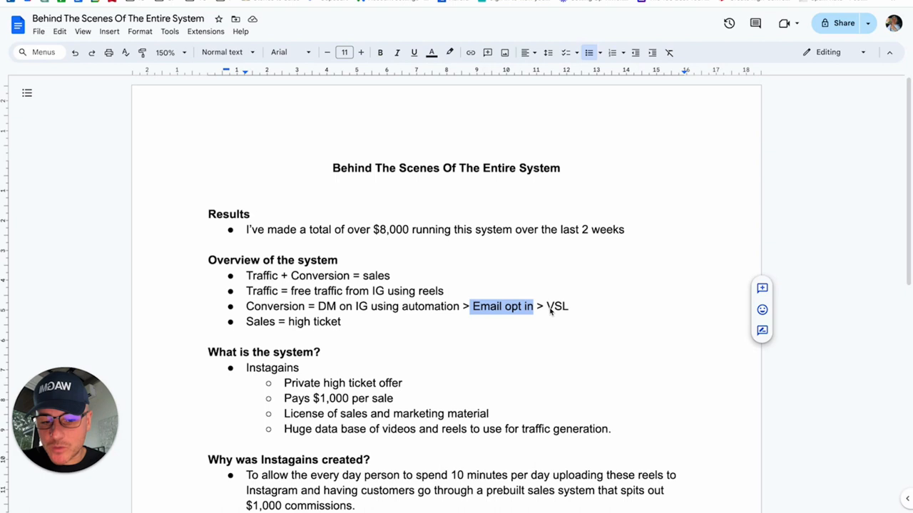
click(568, 307)
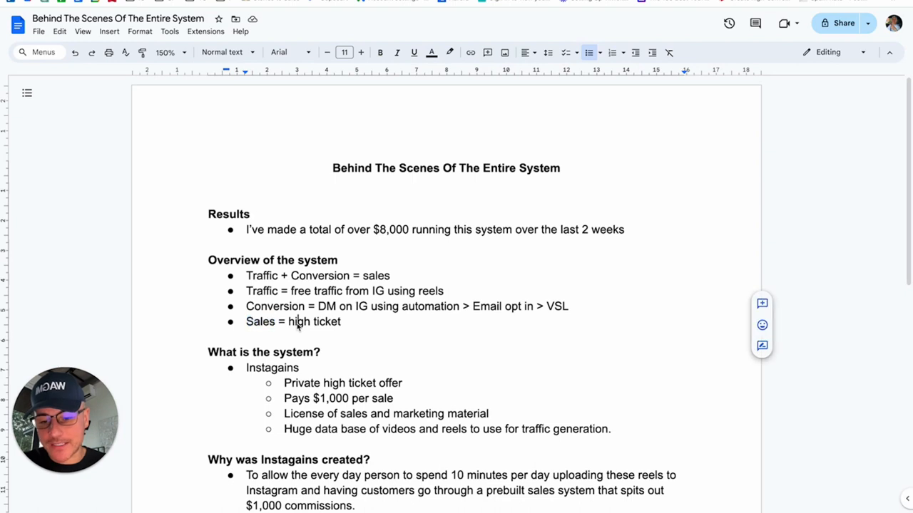
double_click(300, 321)
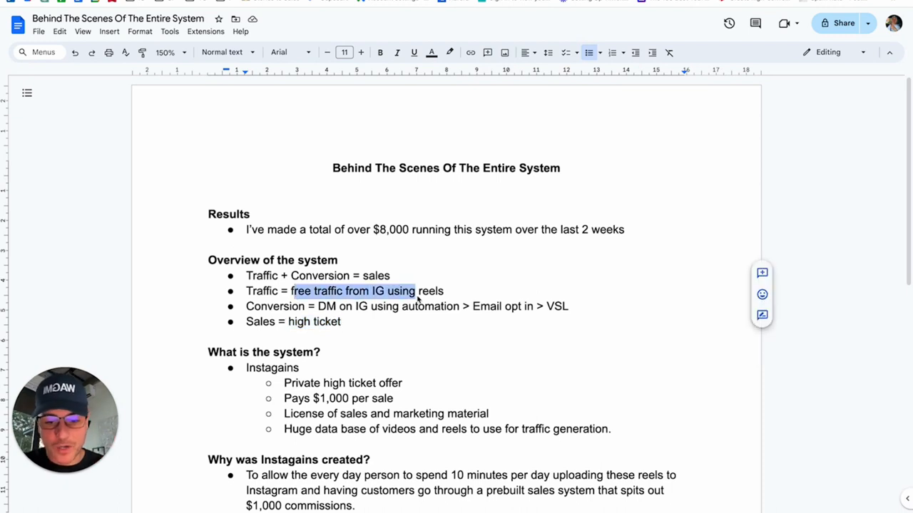
click(315, 307)
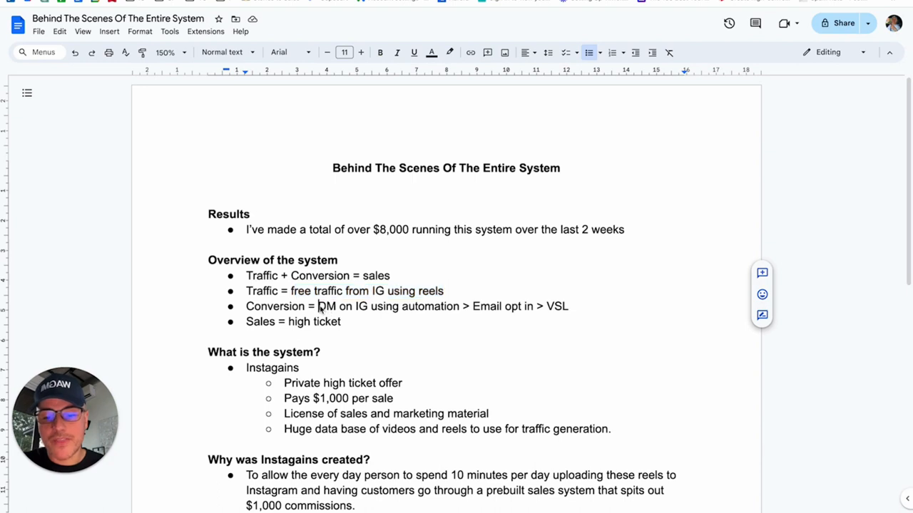
drag(318, 306, 462, 305)
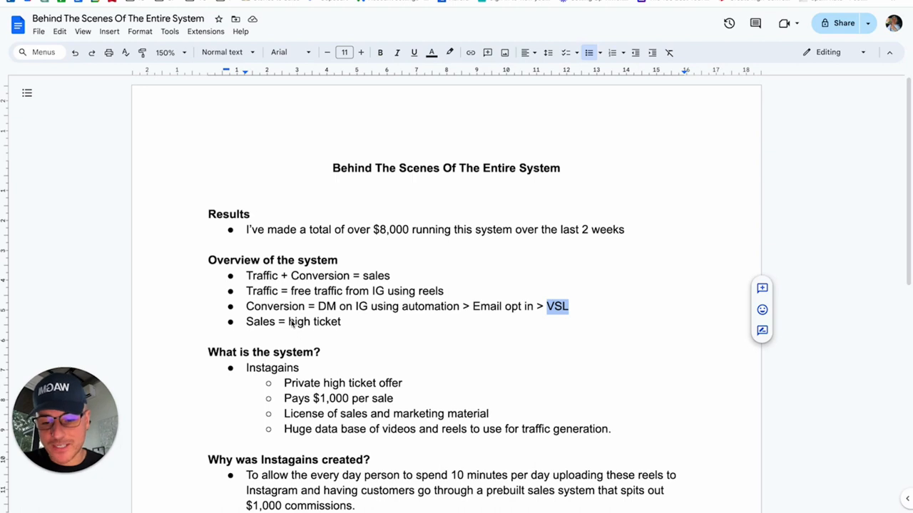
click(344, 323)
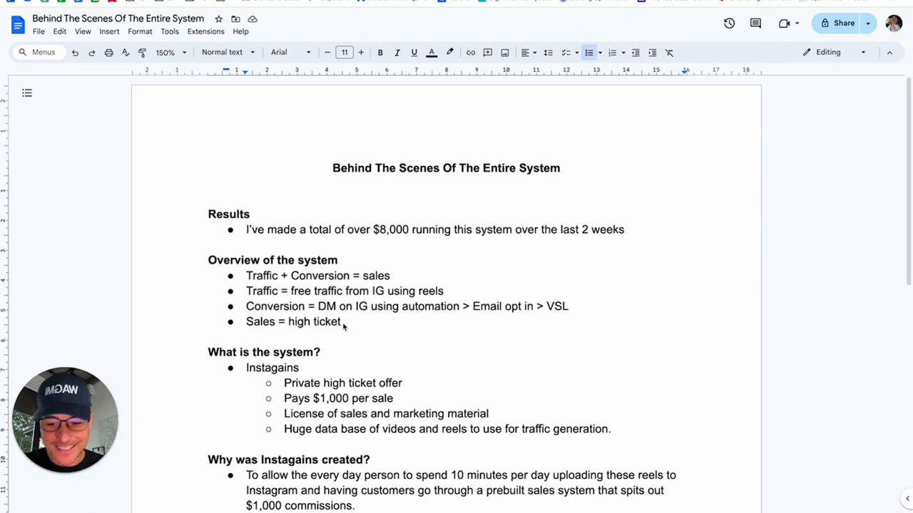
scroll(down, 3)
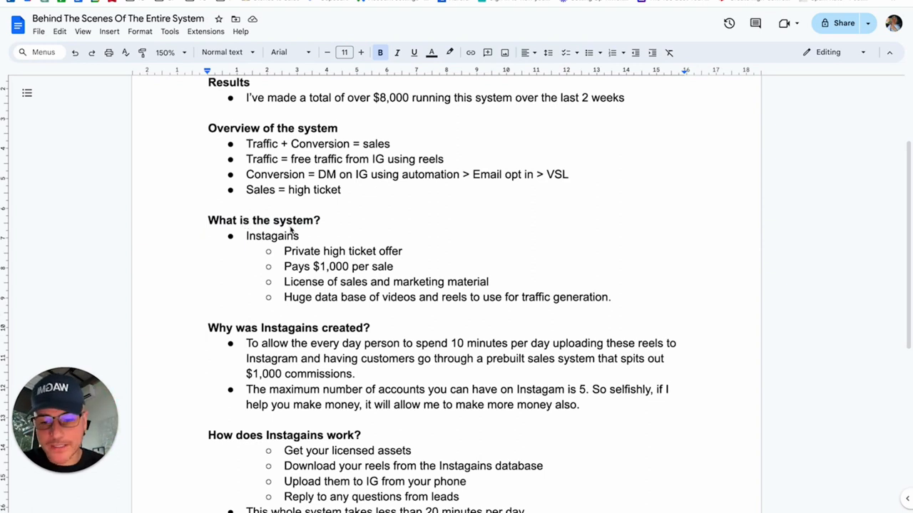
double_click(272, 236)
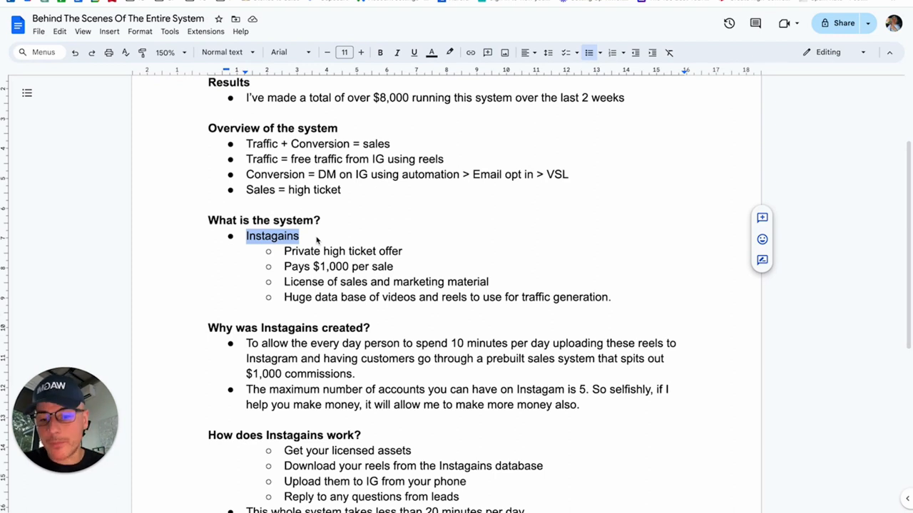
mouse_move(297, 251)
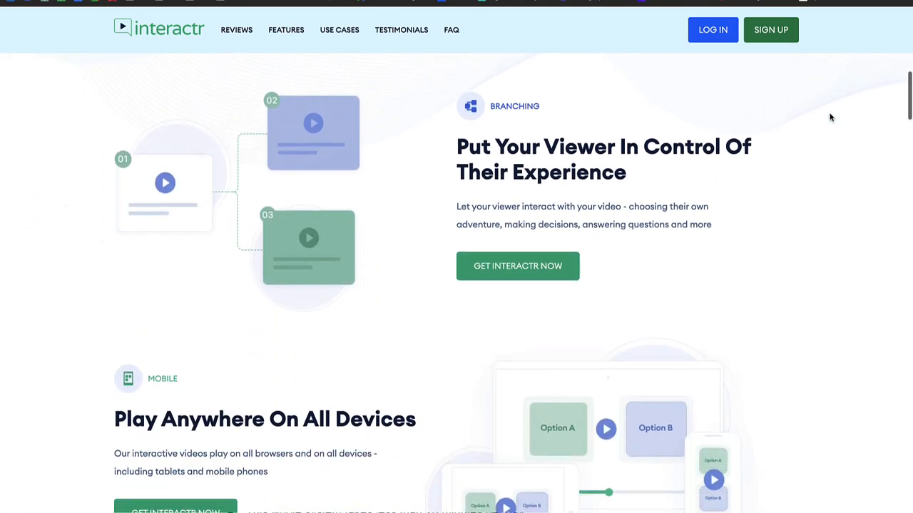
- Scroll through Interactr's Branching and Mobile feature sections
scroll(down, 3)
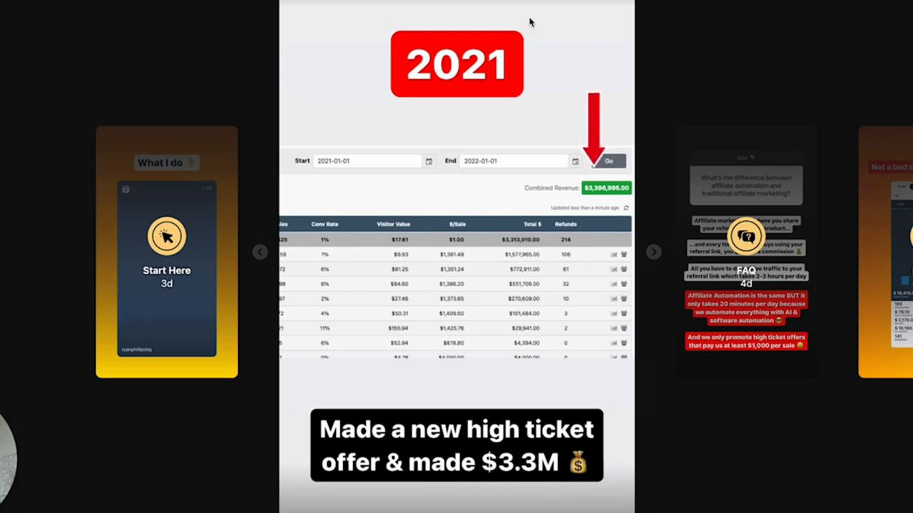
mouse_move(674, 238)
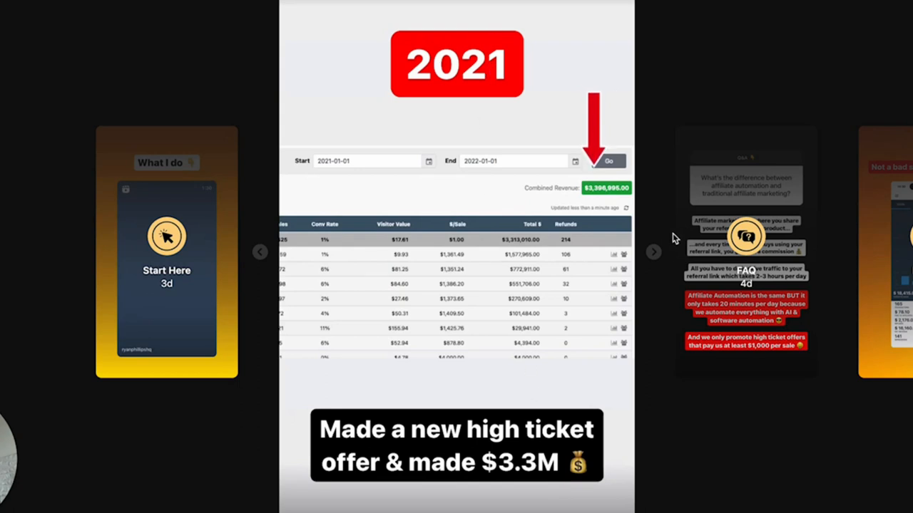
- Advance the Who Am I? highlight to the 2024 system-licensing story
click(609, 161)
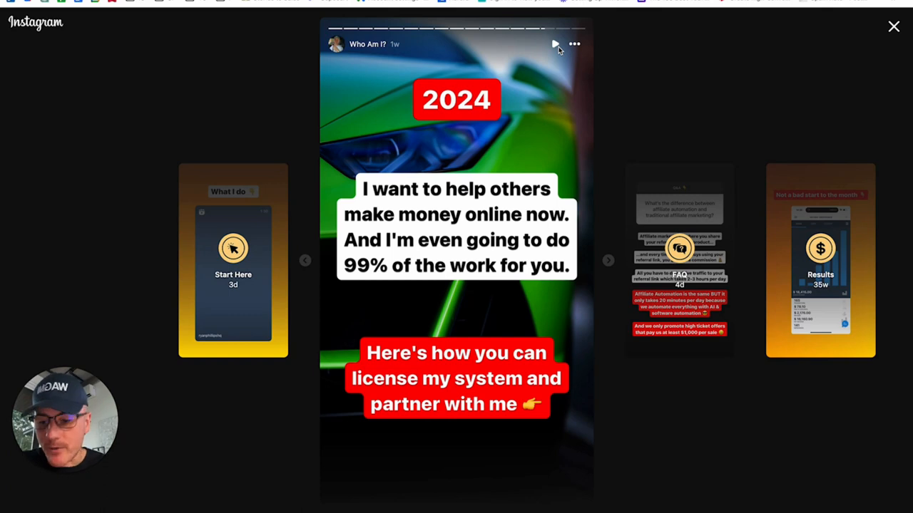
mouse_move(554, 45)
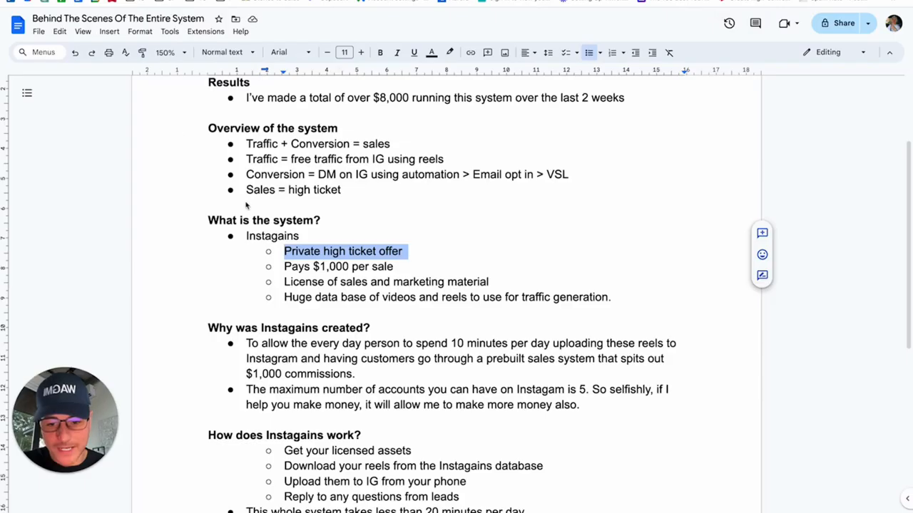
- Clear the highlights on the Private high ticket offer and license bullets
click(301, 251)
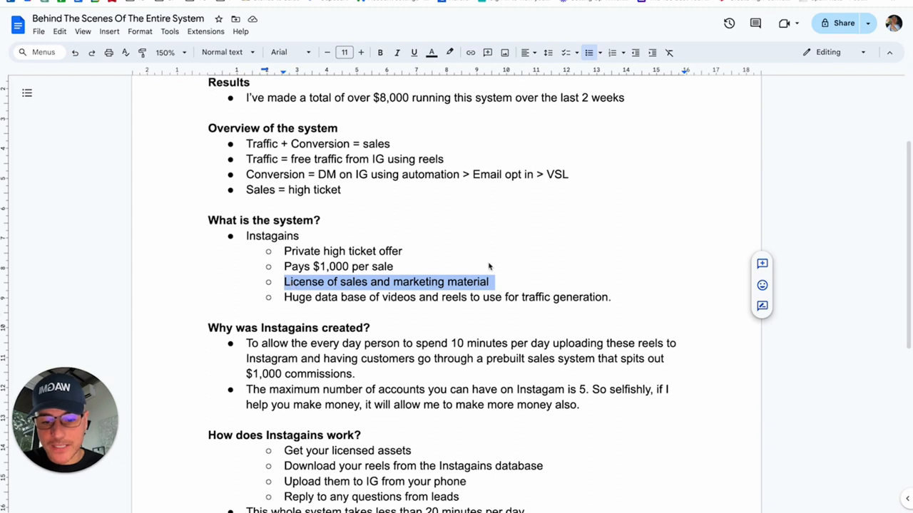
click(491, 282)
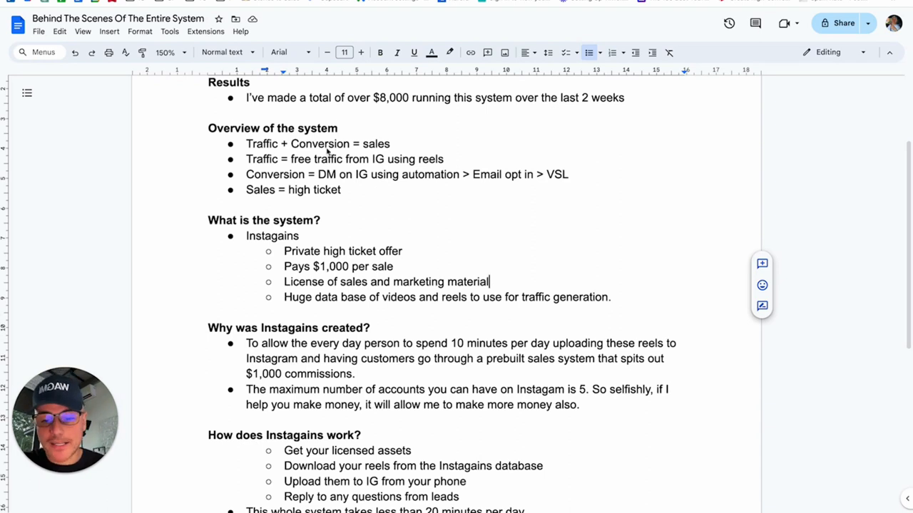
mouse_move(499, 300)
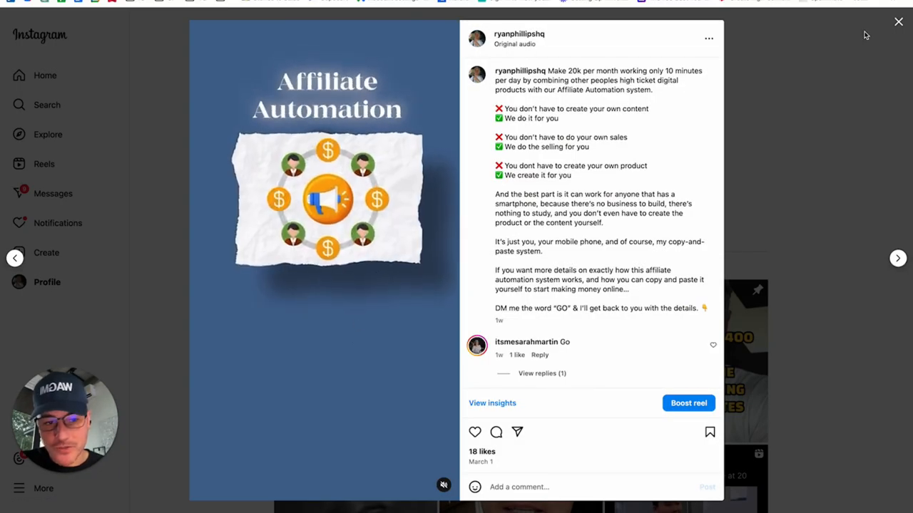
- Open the Instagains training landing page, bring up the sign-up form, and reach the video page
click(897, 22)
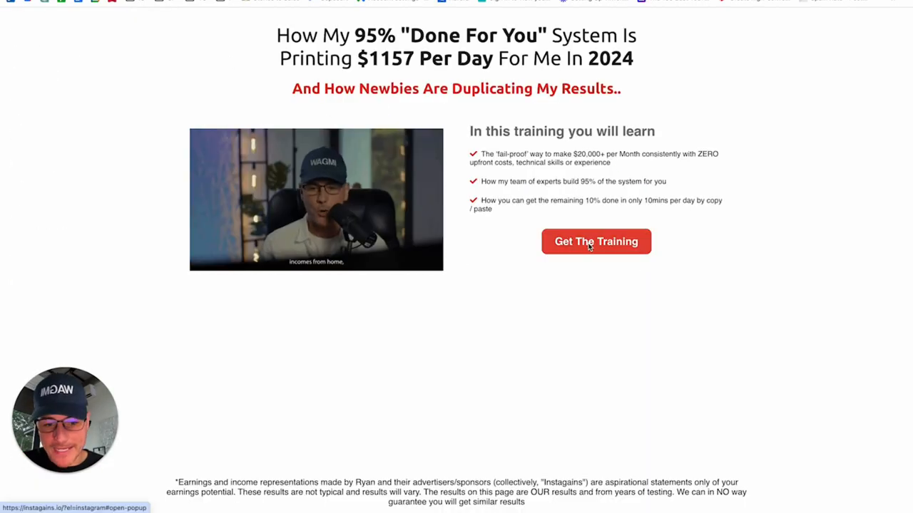
click(597, 241)
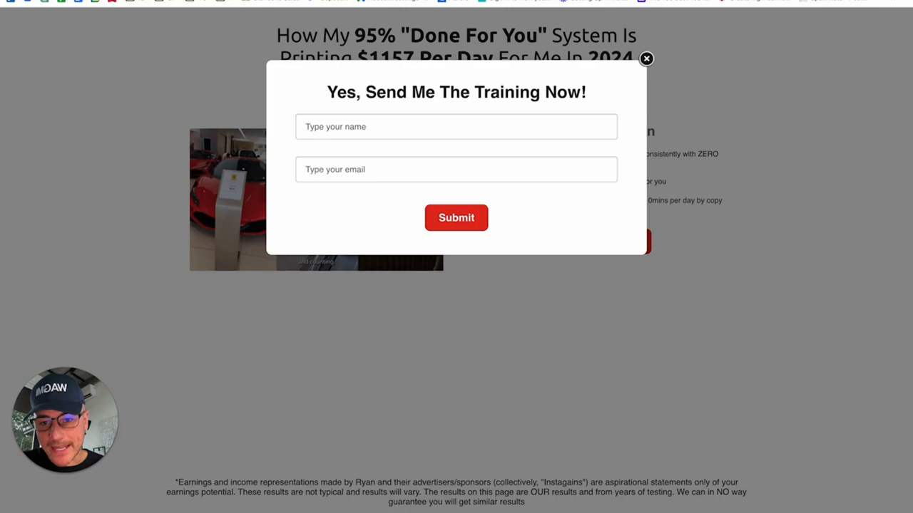
click(647, 58)
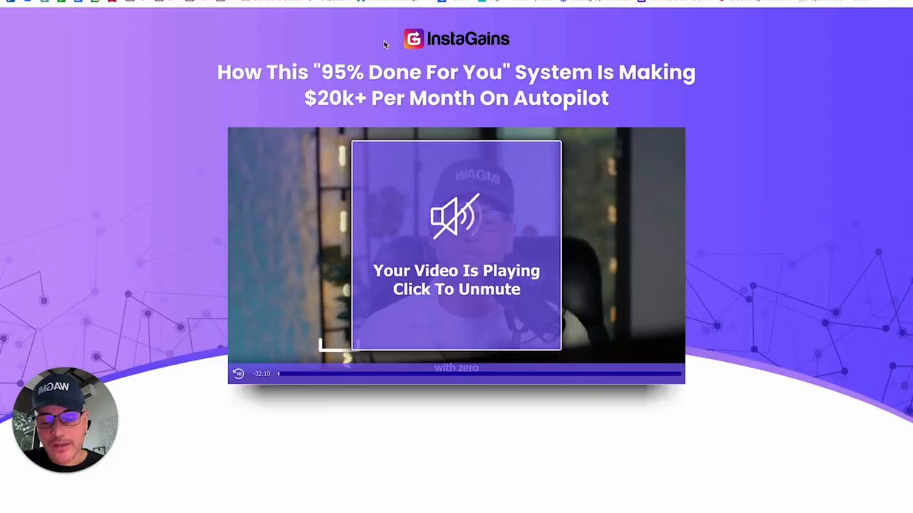
mouse_move(706, 116)
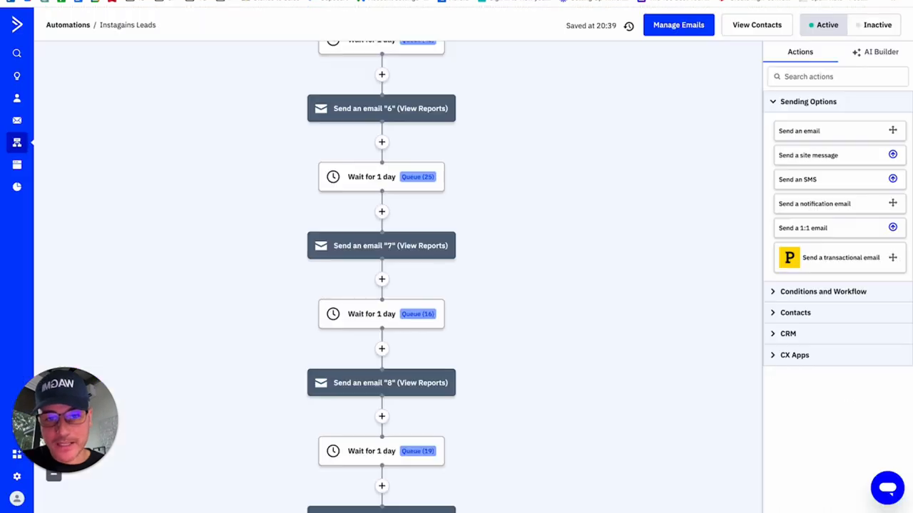
- Scroll through the Instagains Leads automation's email steps and one-day waits
scroll(up, 3)
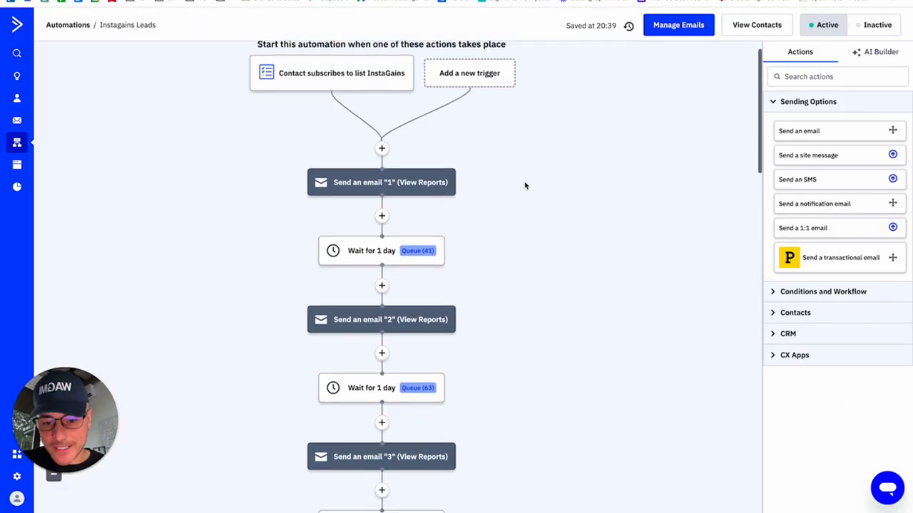
scroll(down, 3)
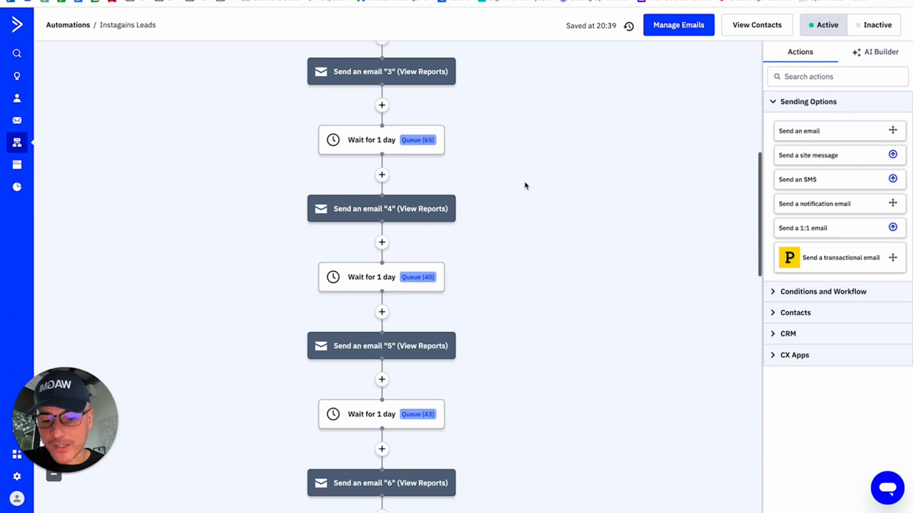
scroll(down, 3)
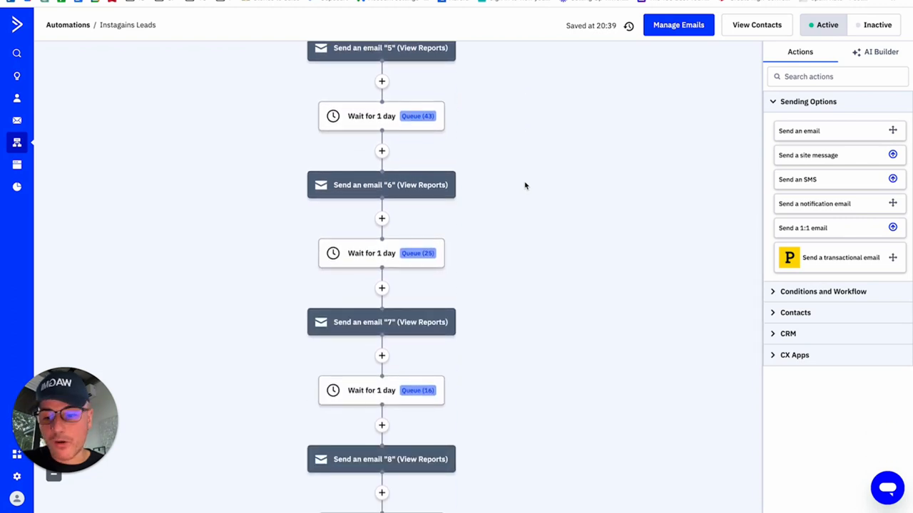
mouse_move(170, 66)
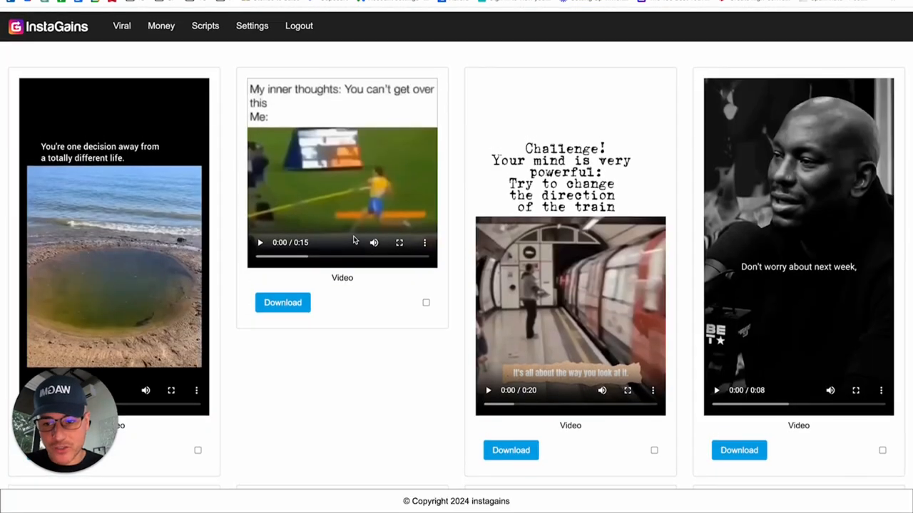
- Scroll down the InstaGains reel database to browse more videos with their captions and hashtags
scroll(down, 3)
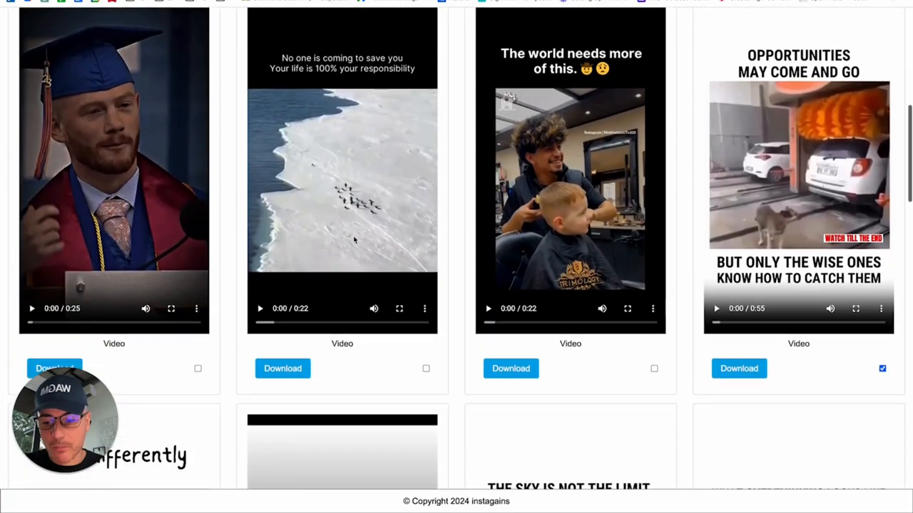
scroll(down, 3)
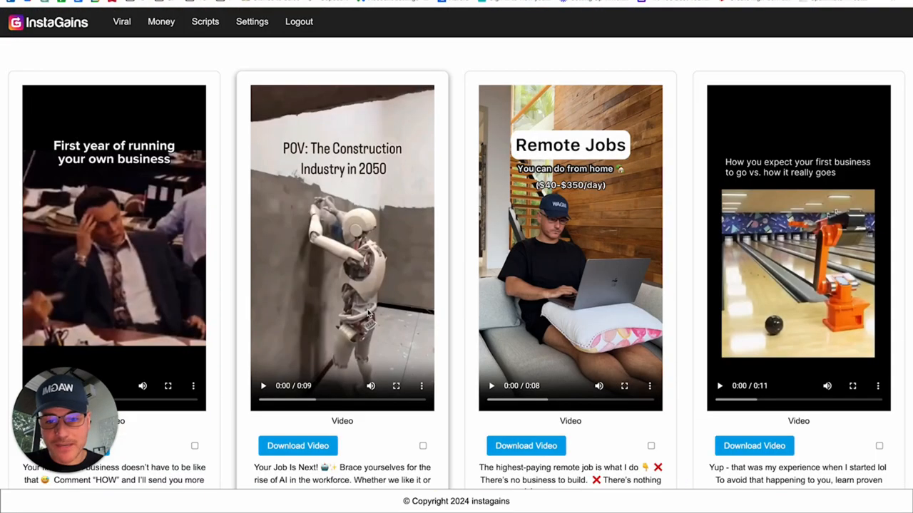
scroll(down, 3)
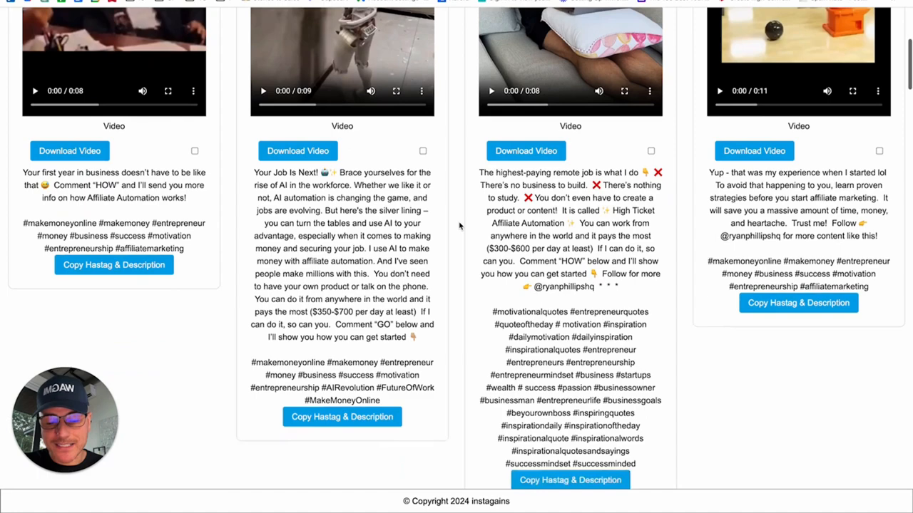
scroll(down, 3)
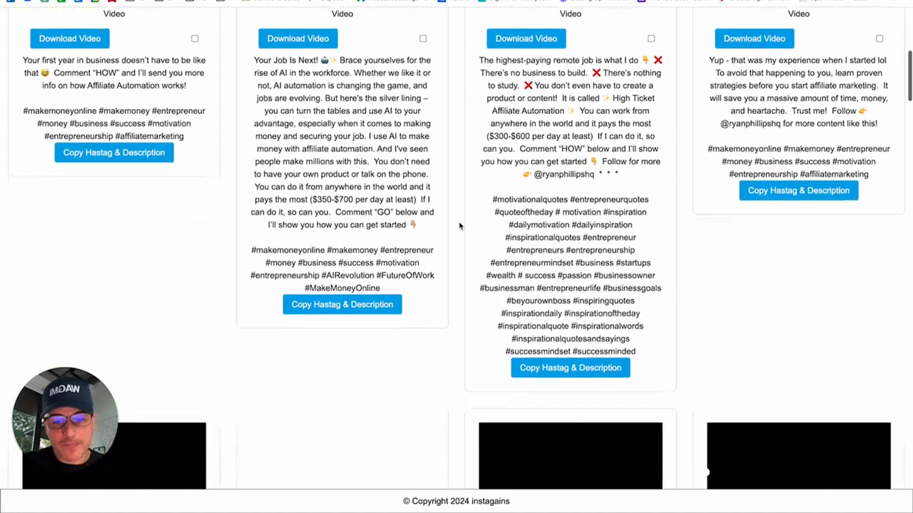
scroll(down, 3)
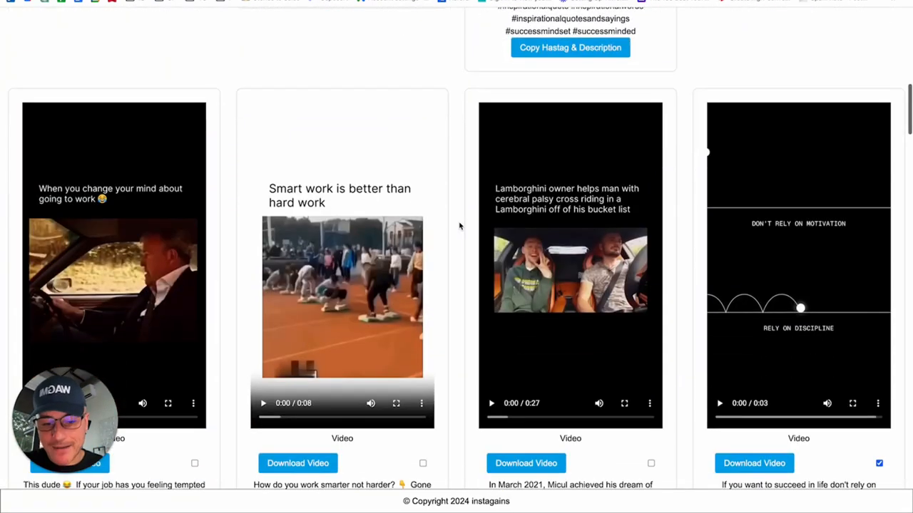
scroll(down, 3)
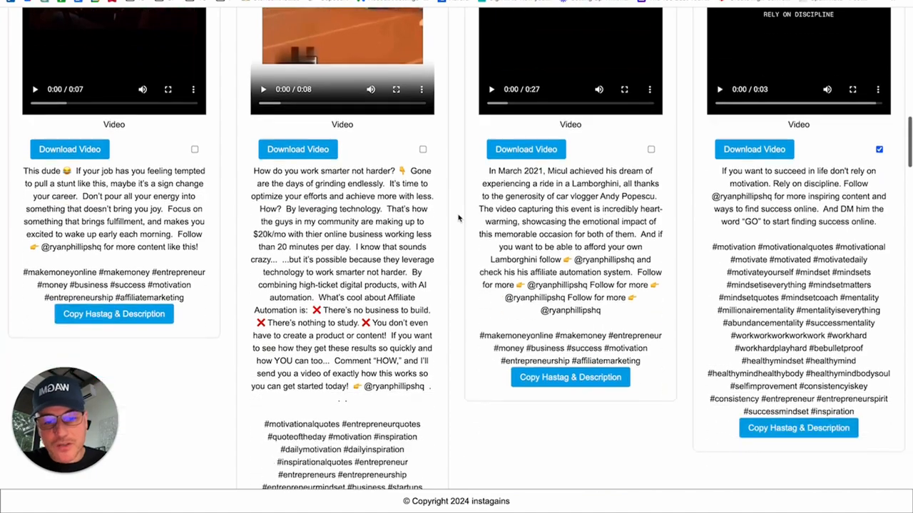
scroll(down, 3)
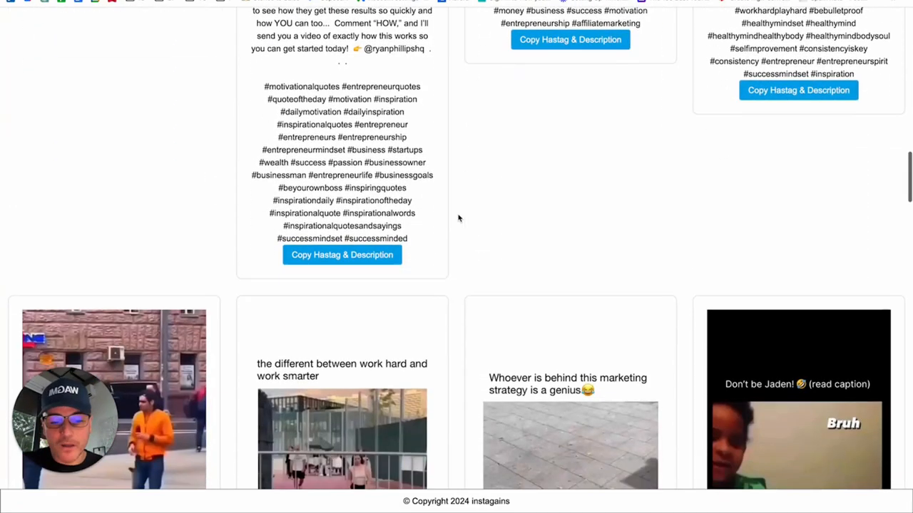
scroll(down, 3)
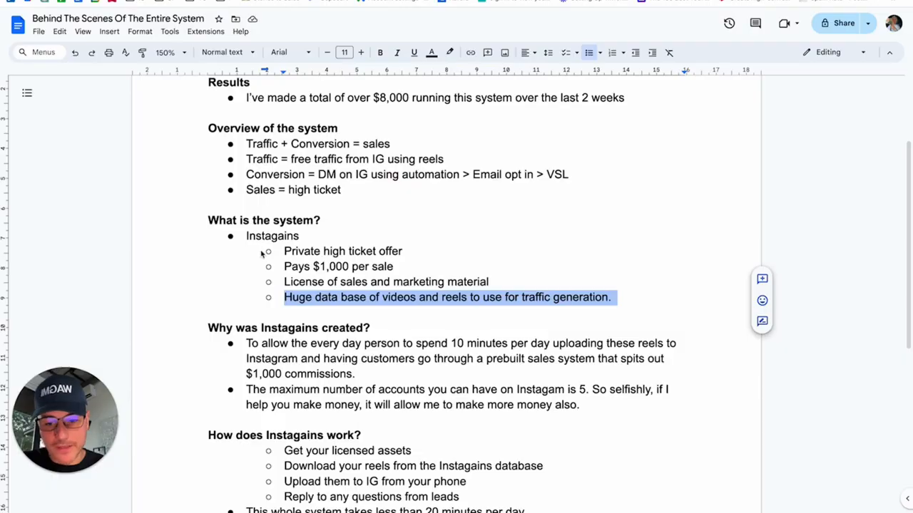
click(620, 299)
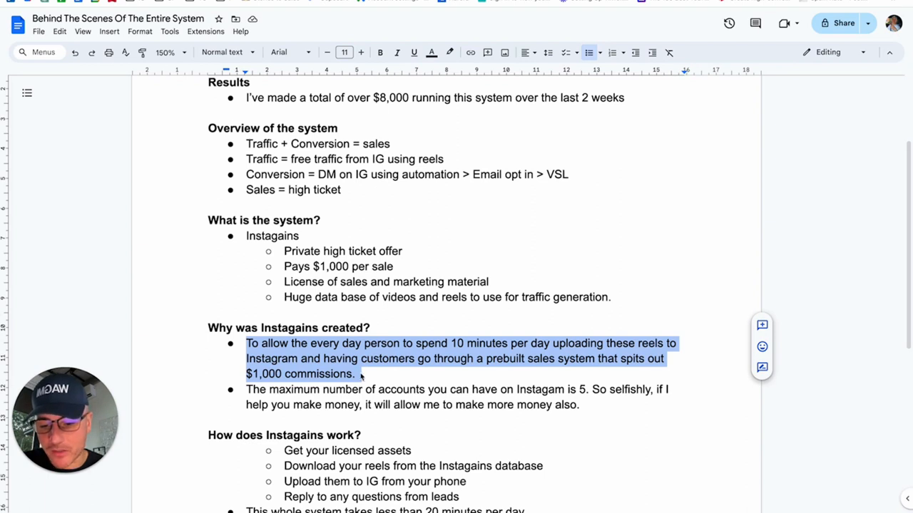
click(359, 375)
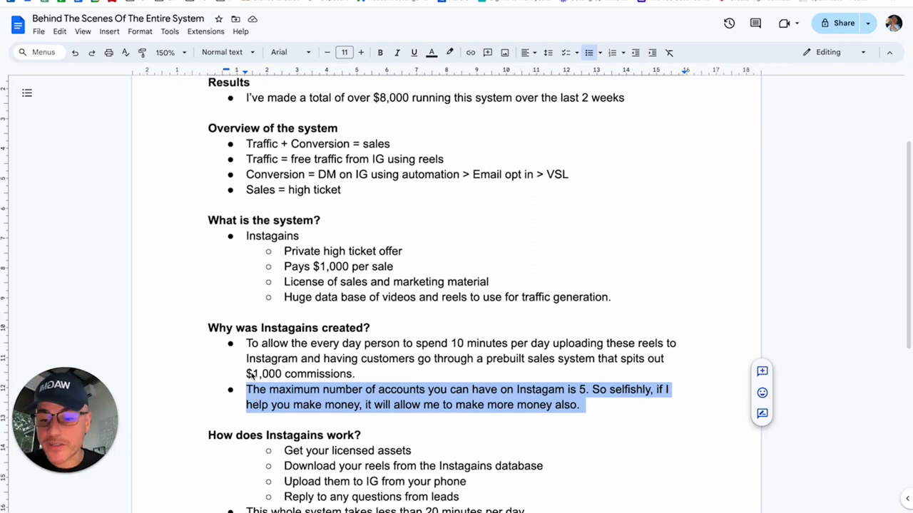
scroll(down, 3)
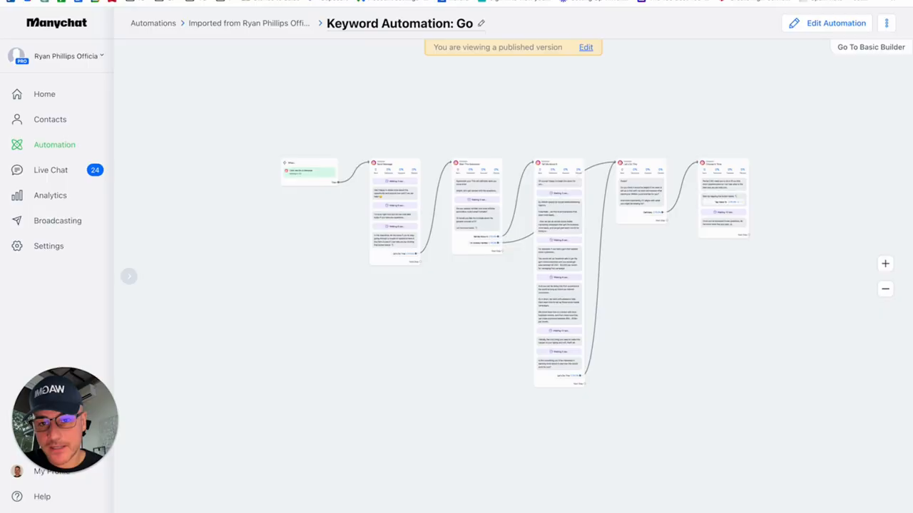
mouse_move(519, 119)
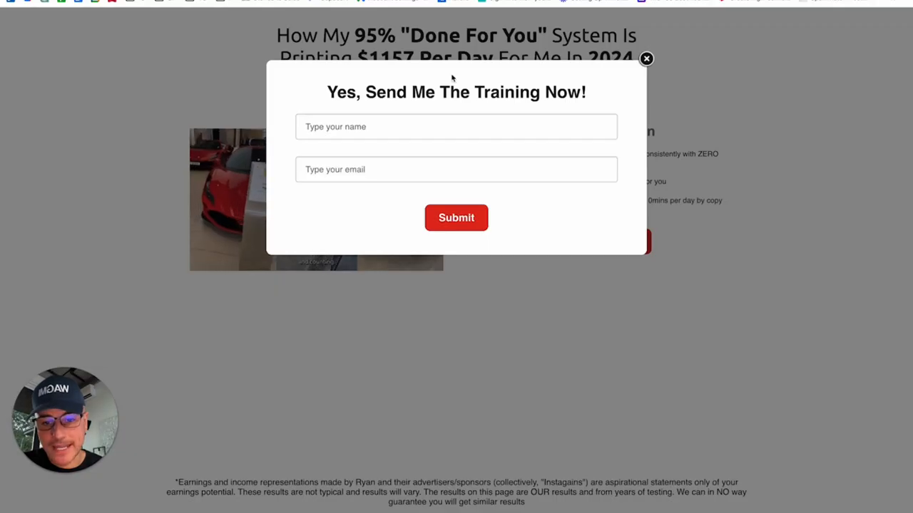
- Switch back to the Google Doc tab and bring the How does Instagains work? steps into view
click(647, 59)
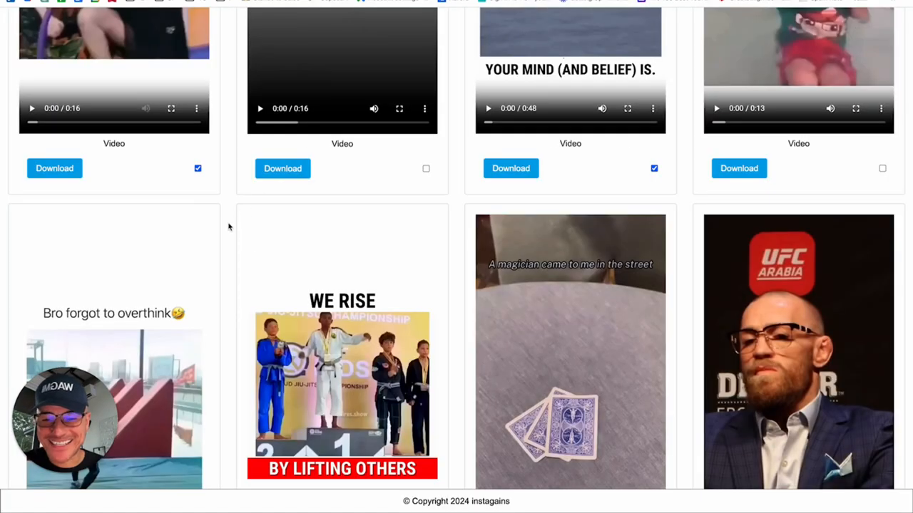
scroll(up, 3)
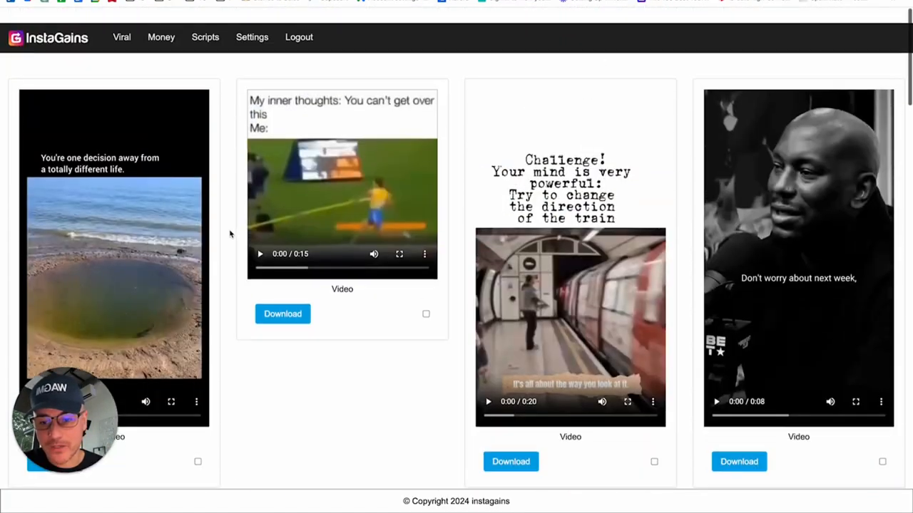
scroll(down, 3)
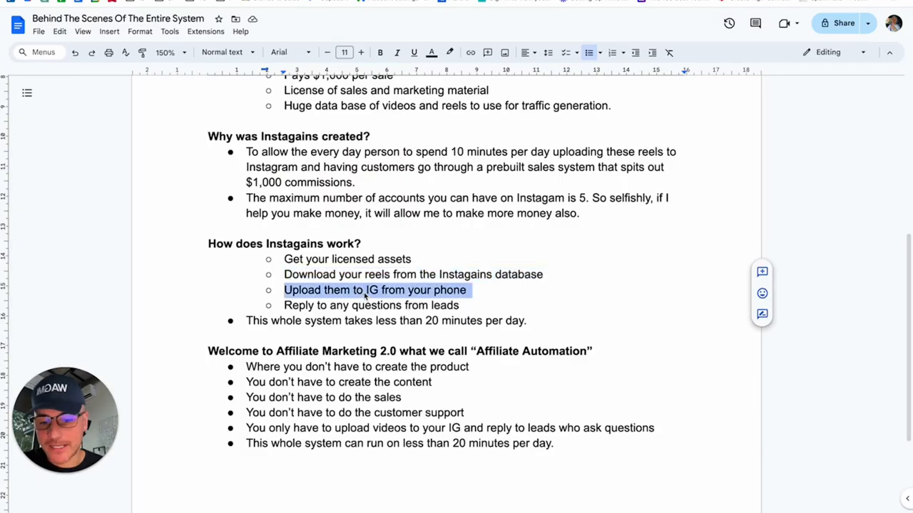
mouse_move(360, 306)
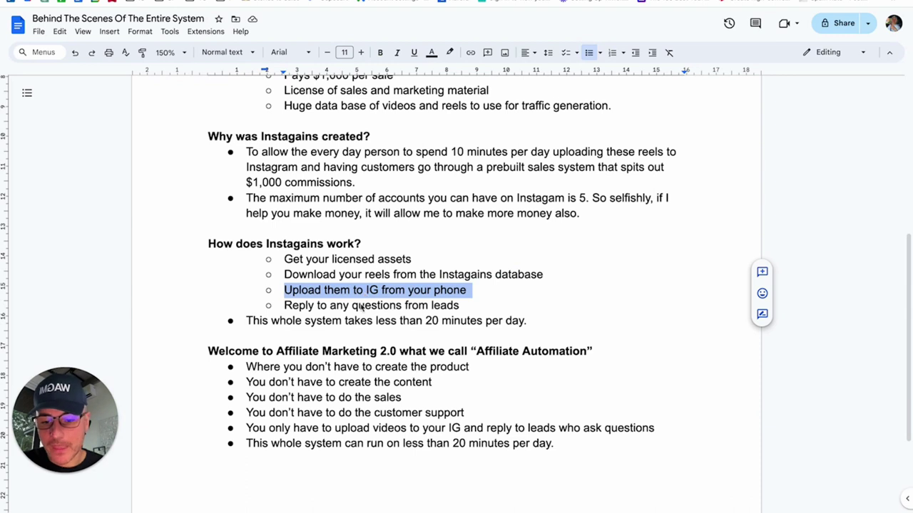
mouse_move(344, 311)
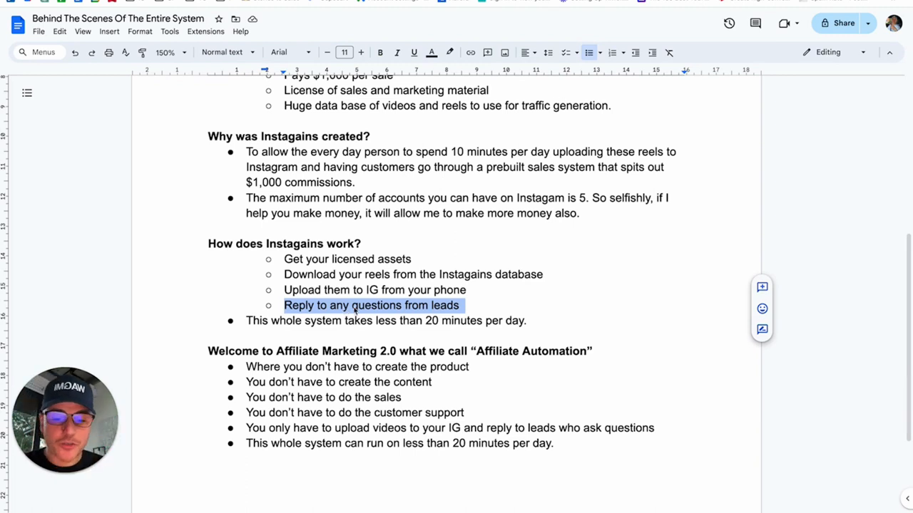
click(462, 305)
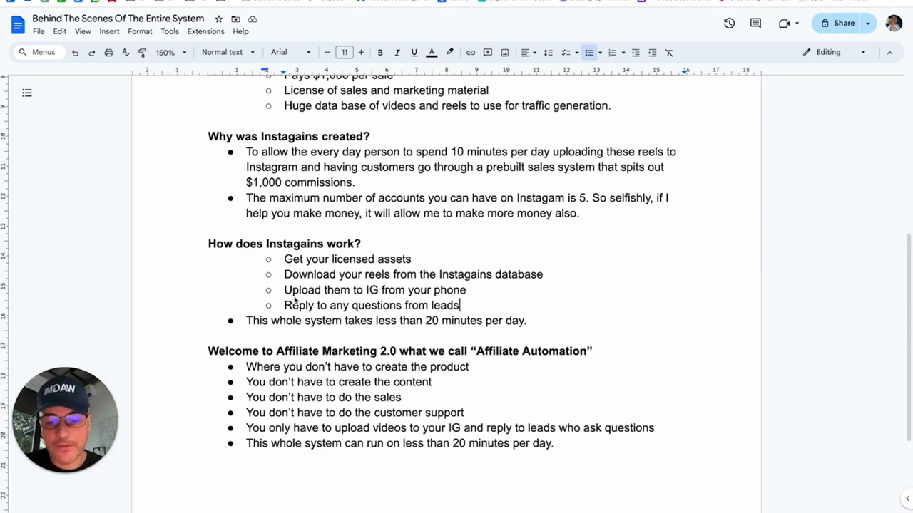
mouse_move(487, 303)
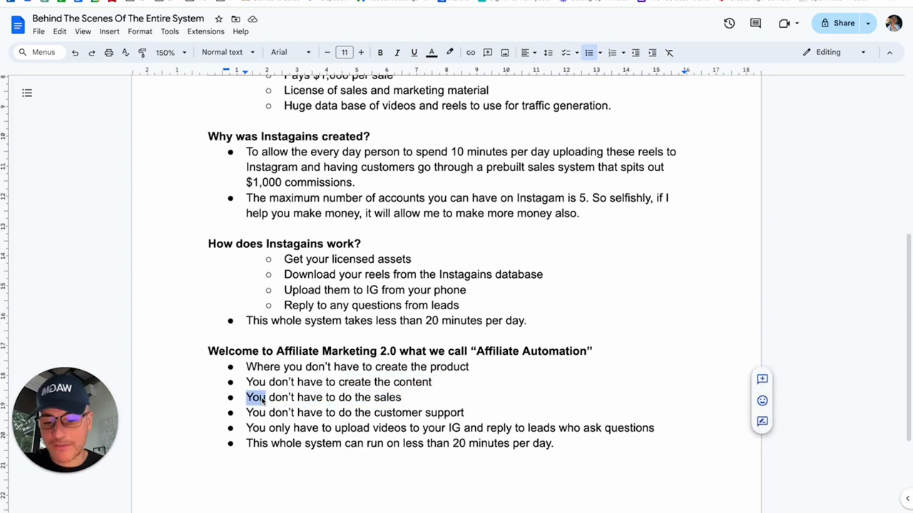
triple_click(323, 398)
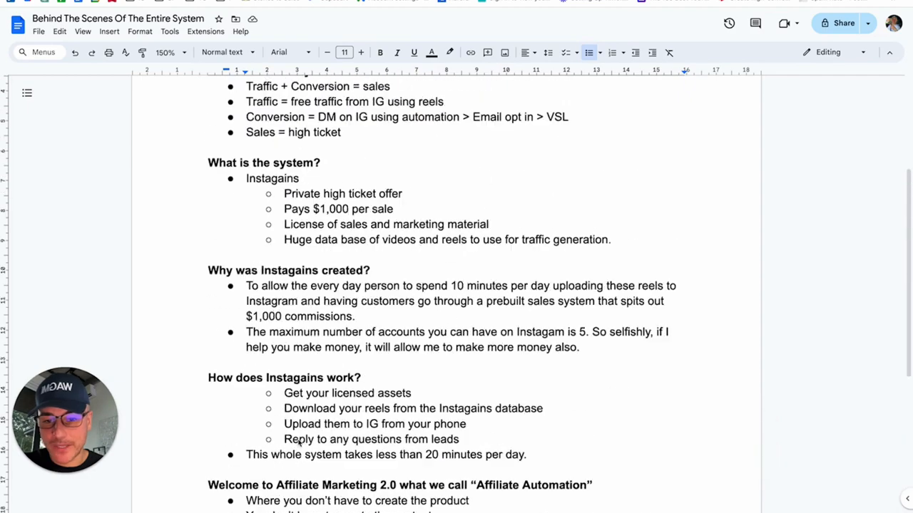
scroll(up, 3)
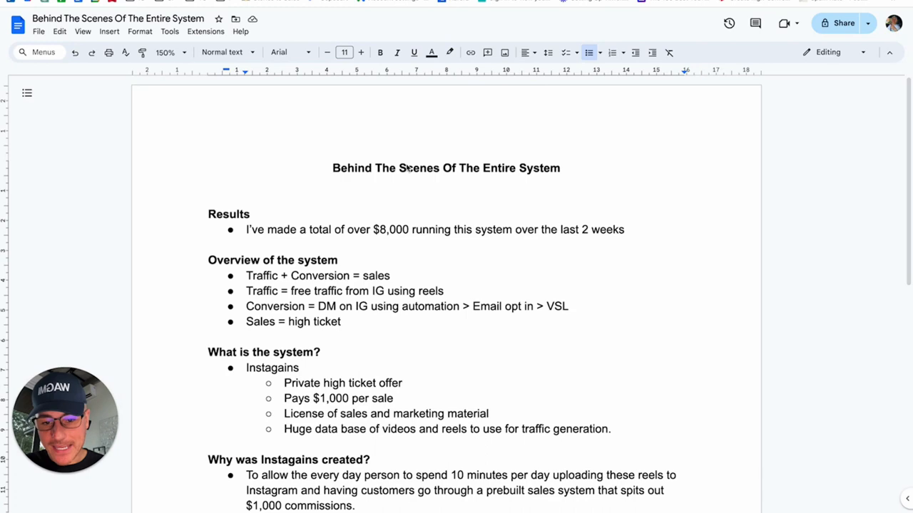
- Set the document zoom to 100% and scroll down to the Affiliate Automation section
scroll(down, 3)
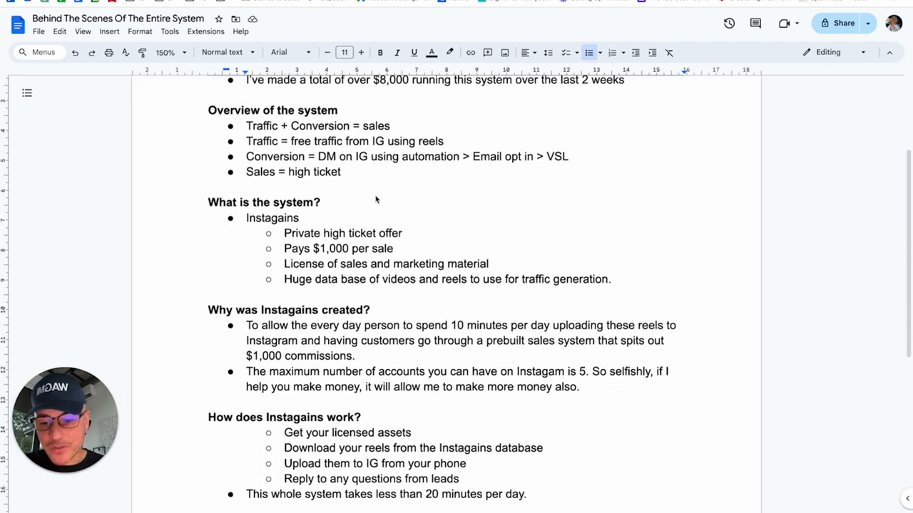
scroll(down, 3)
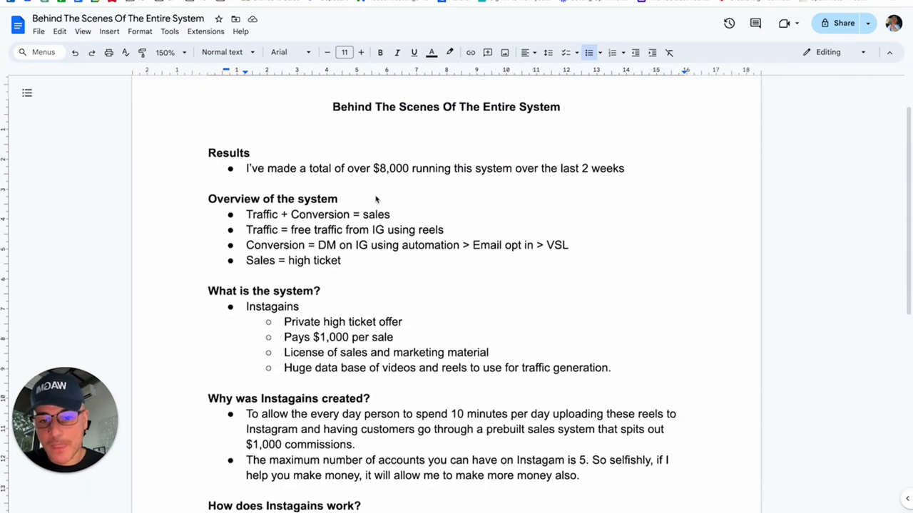
scroll(down, 3)
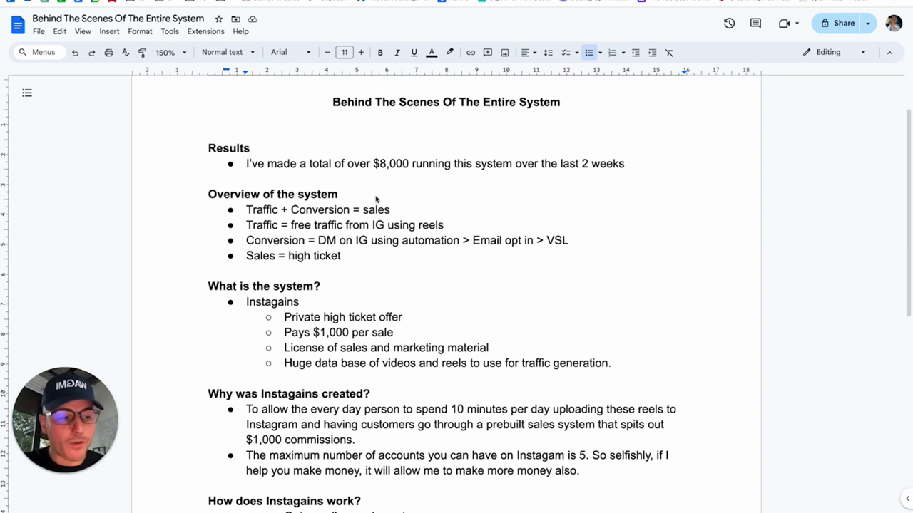
mouse_move(213, 215)
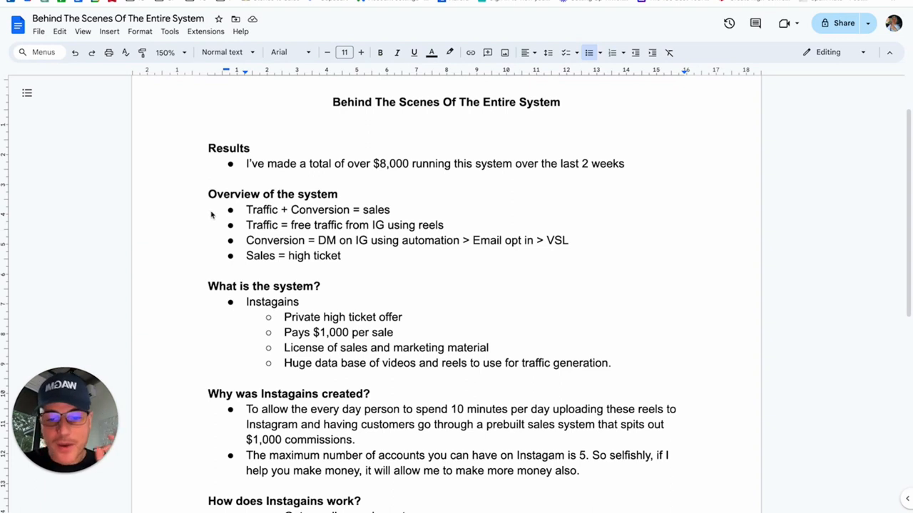
mouse_move(148, 215)
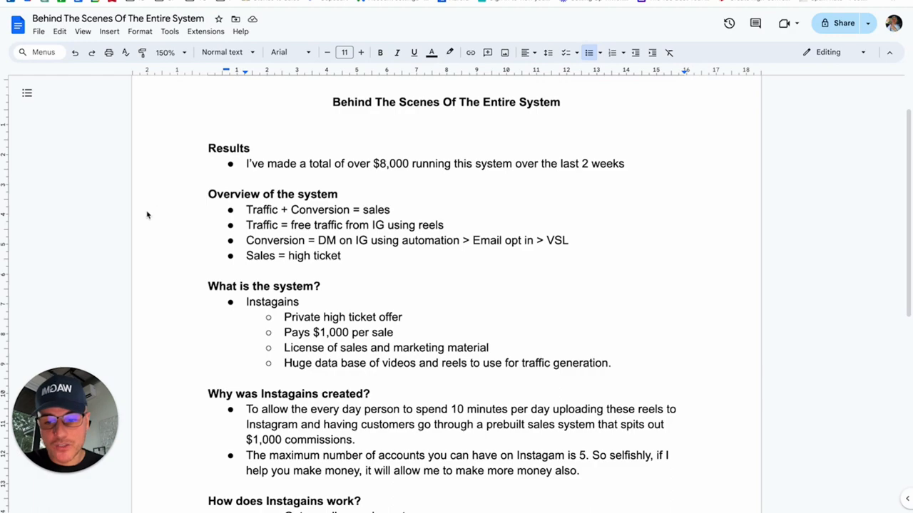
scroll(down, 3)
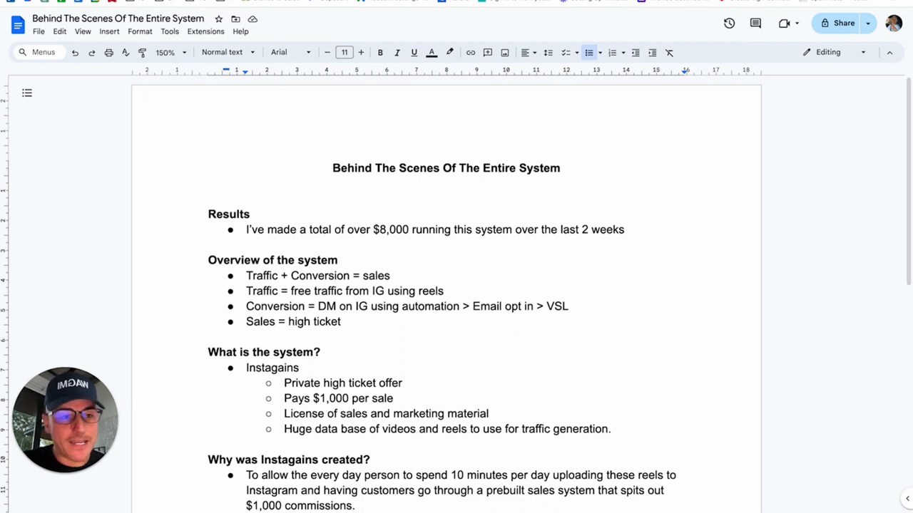
mouse_move(798, 228)
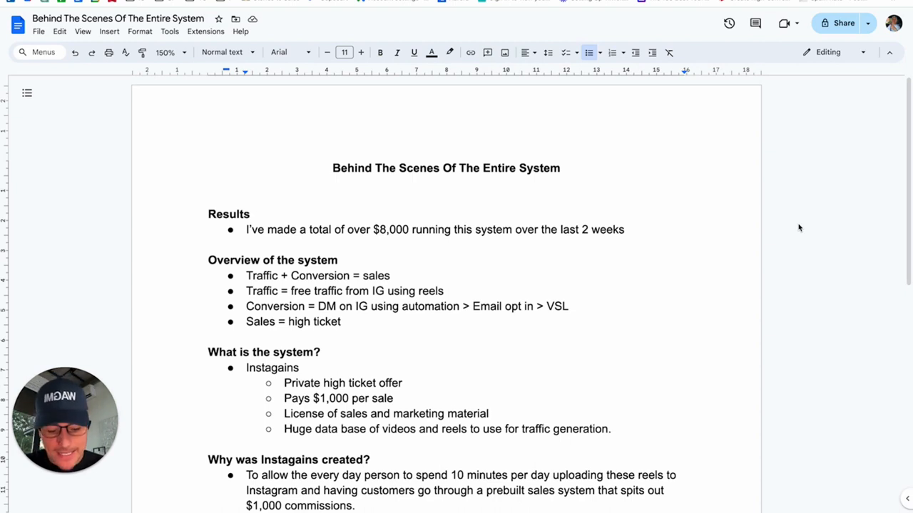
click(172, 52)
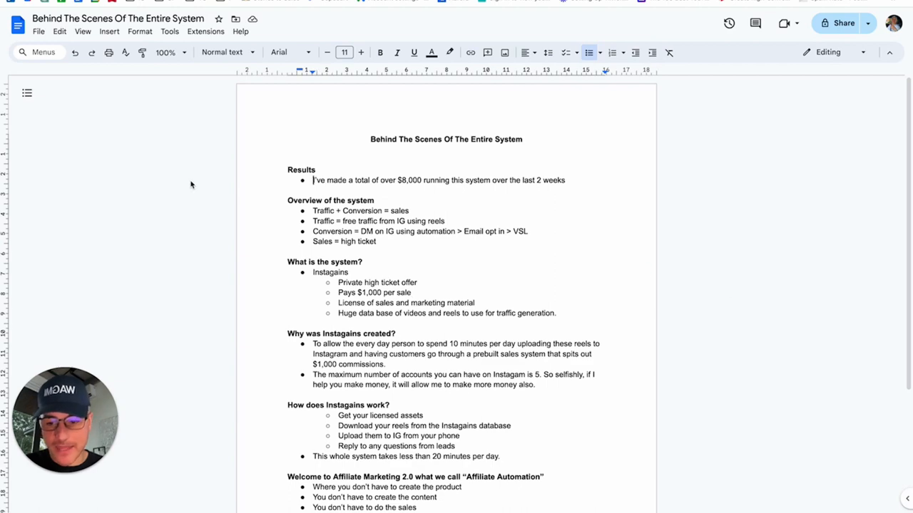
scroll(down, 3)
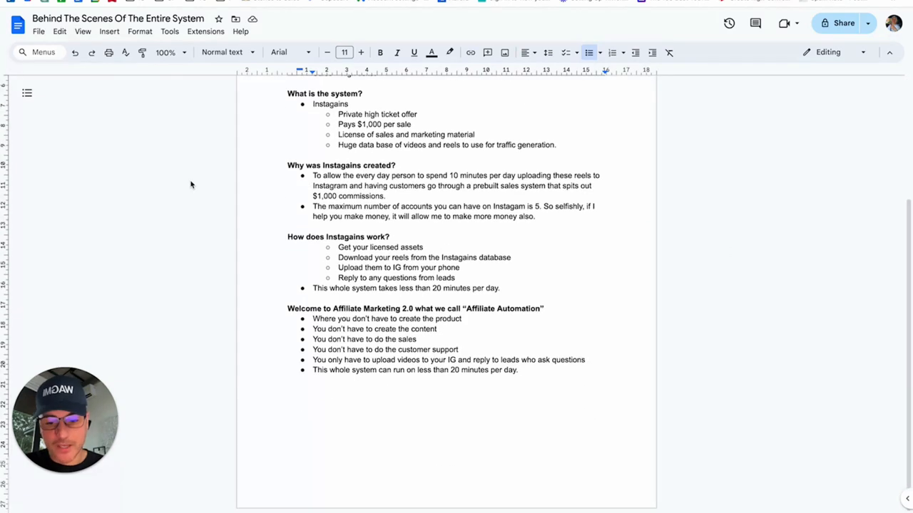